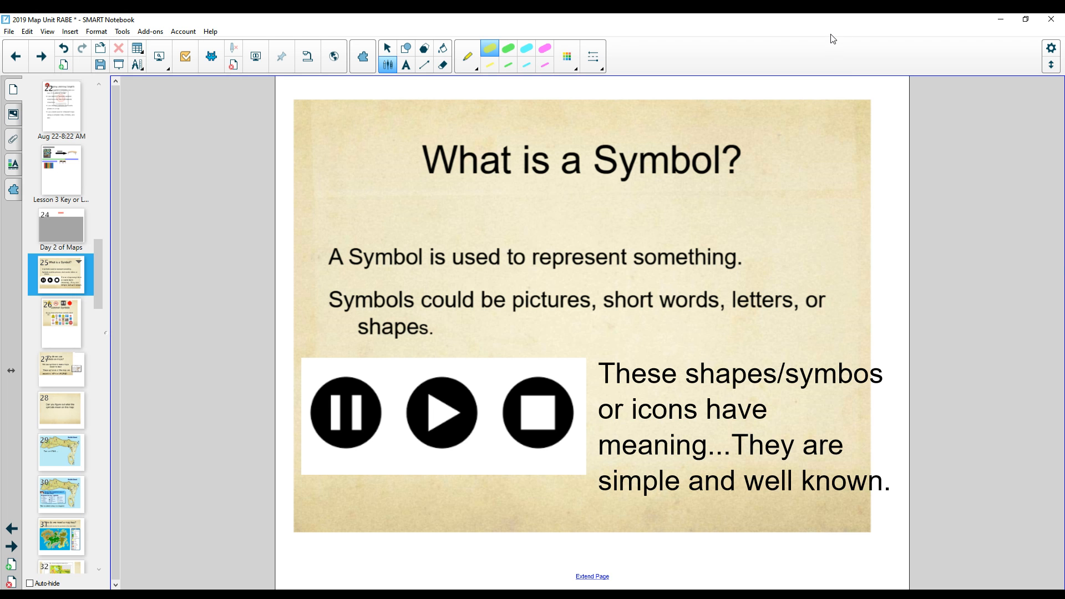
mouse_move(828, 43)
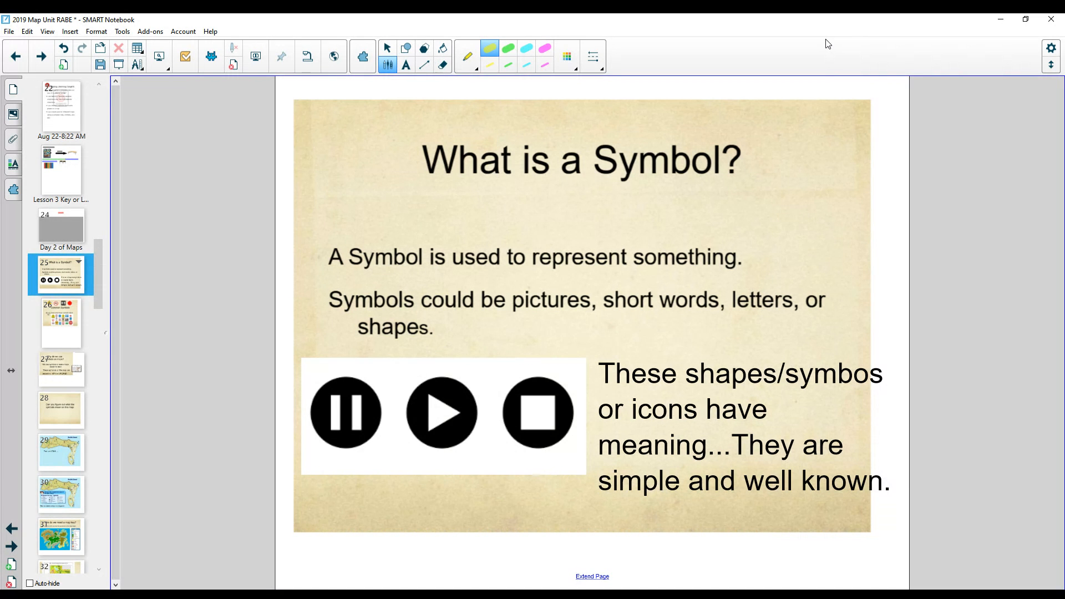
mouse_move(808, 54)
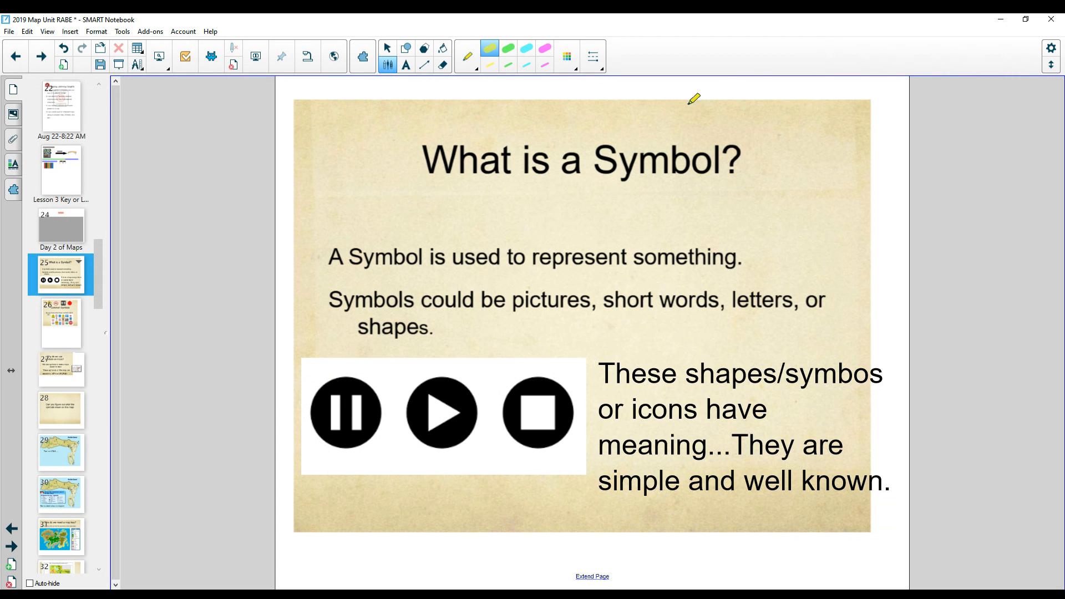
mouse_move(646, 196)
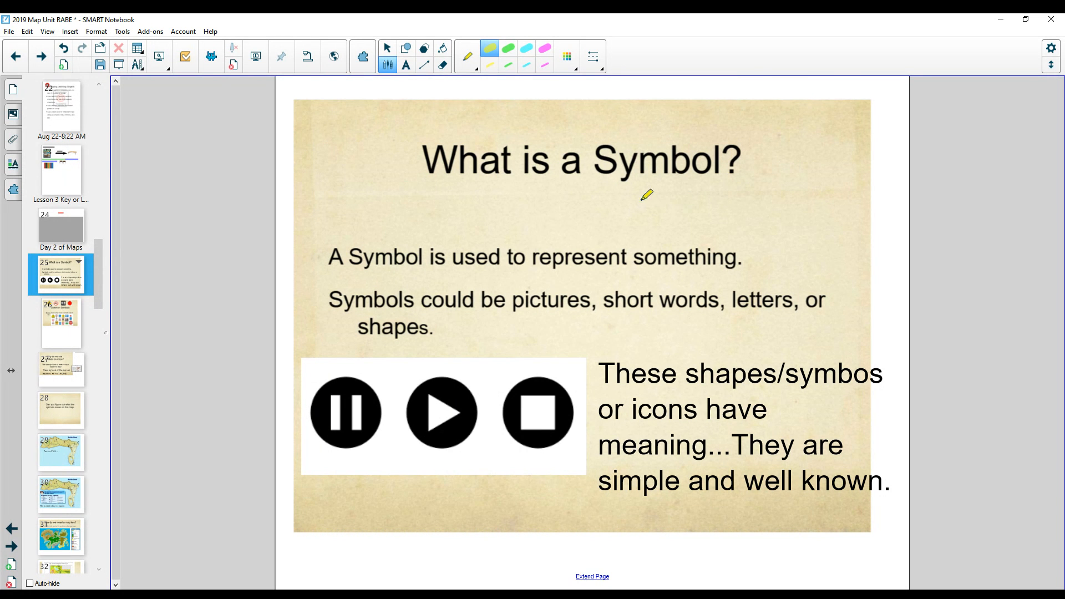
mouse_move(605, 147)
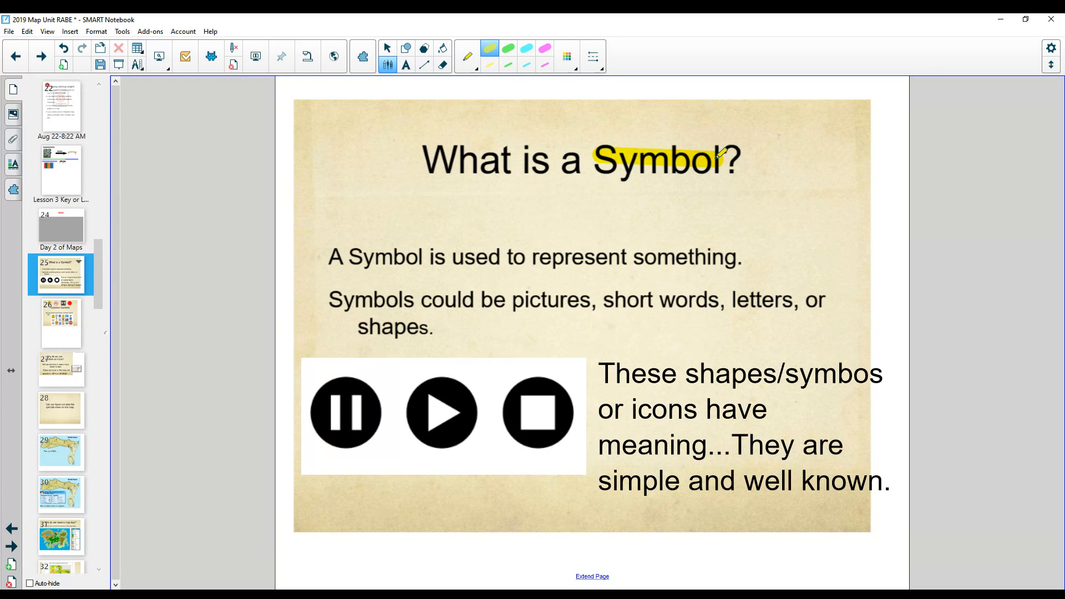
mouse_move(698, 252)
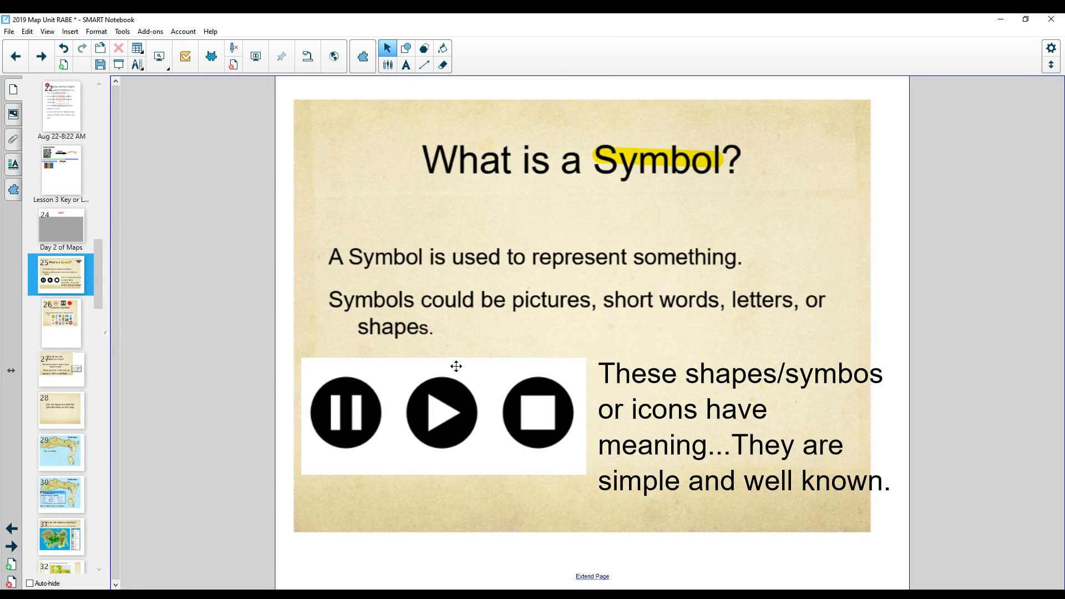
mouse_move(678, 420)
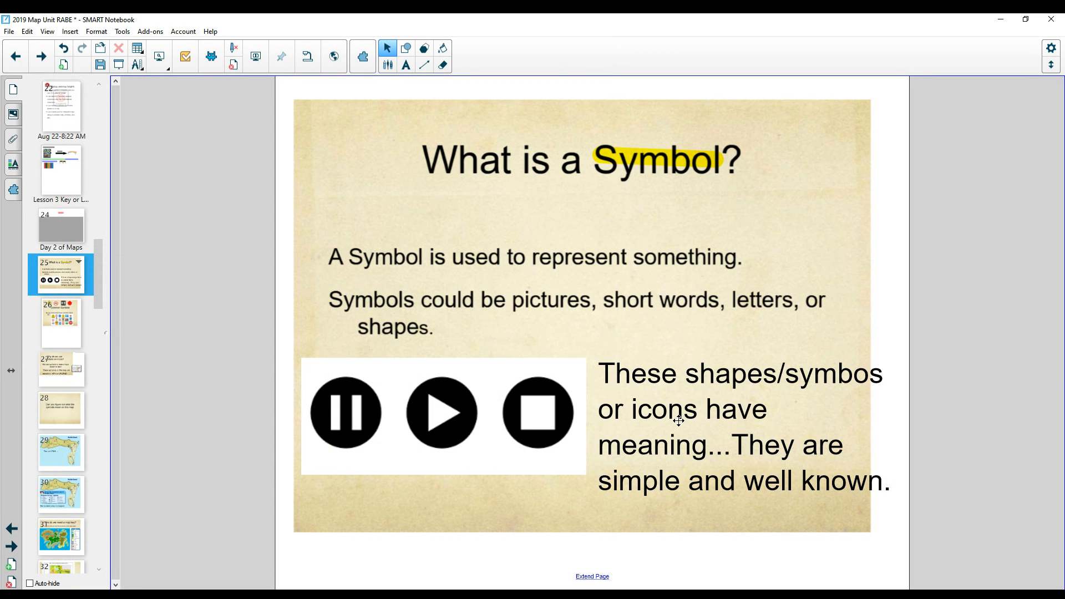
mouse_move(754, 412)
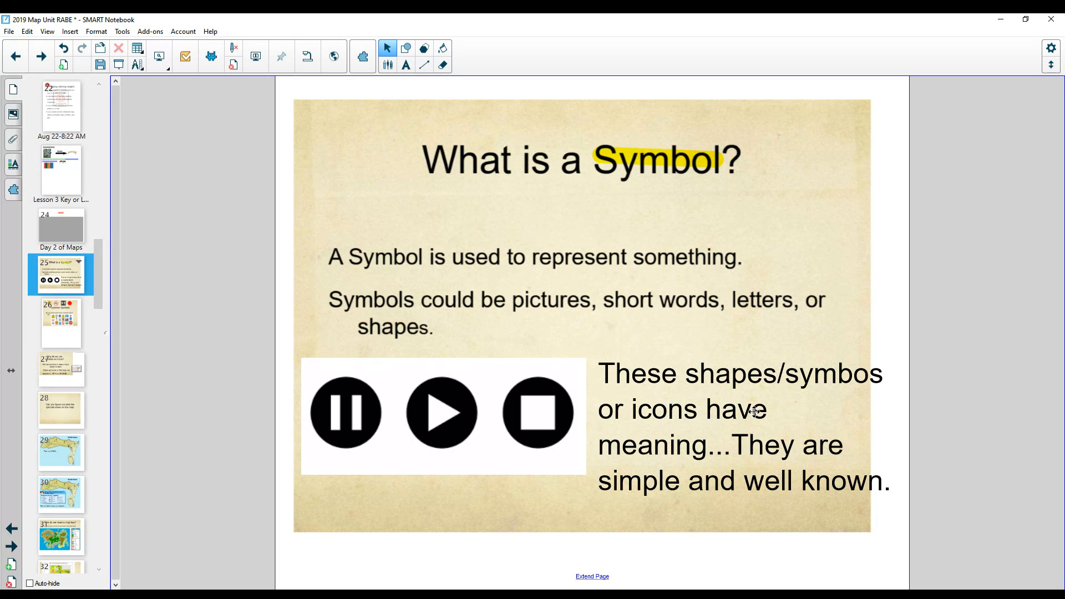
mouse_move(350, 59)
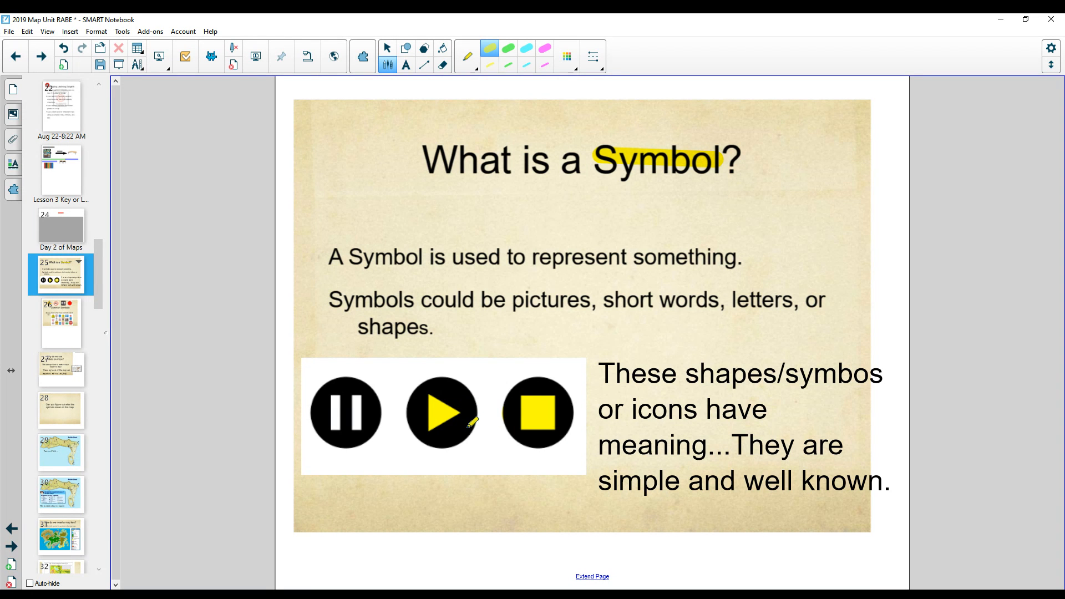
mouse_move(333, 403)
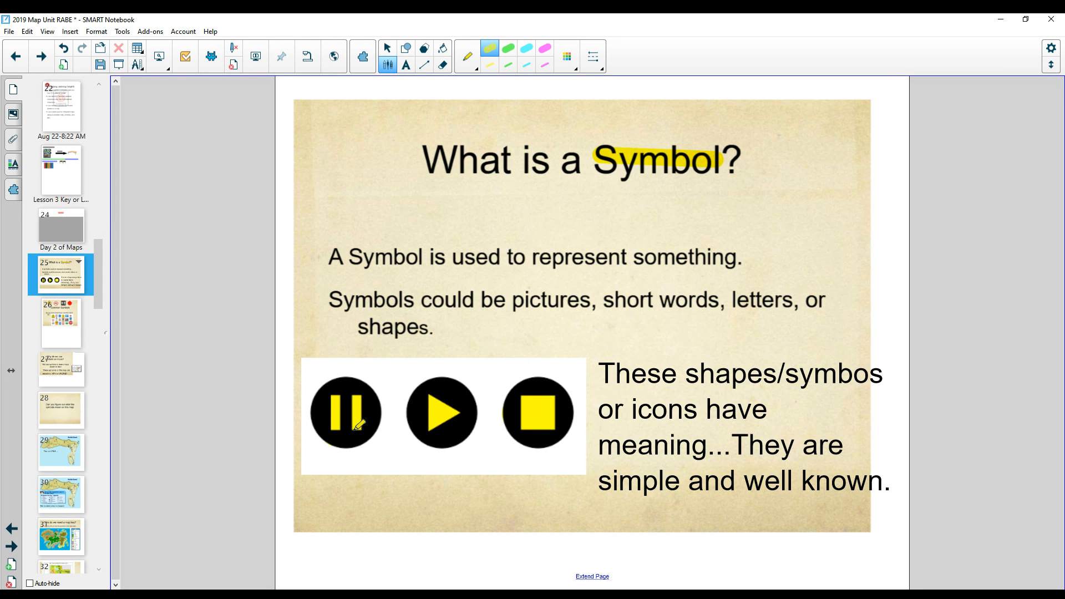
Move on to the Common Symbols slide after highlighting Symbol and the pause, play and stop icons.
click(60, 323)
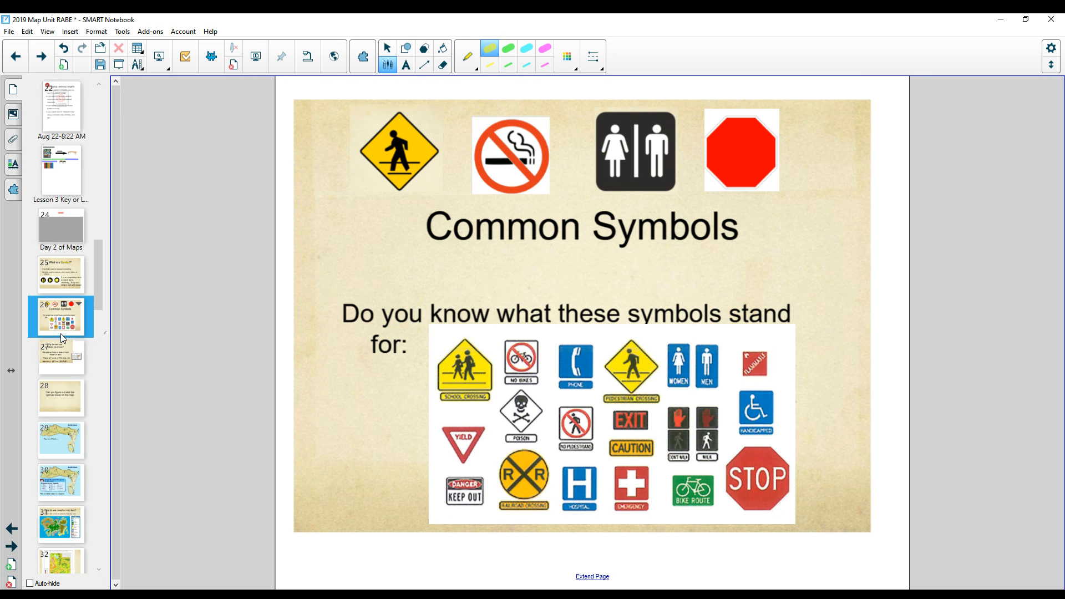
mouse_move(57, 365)
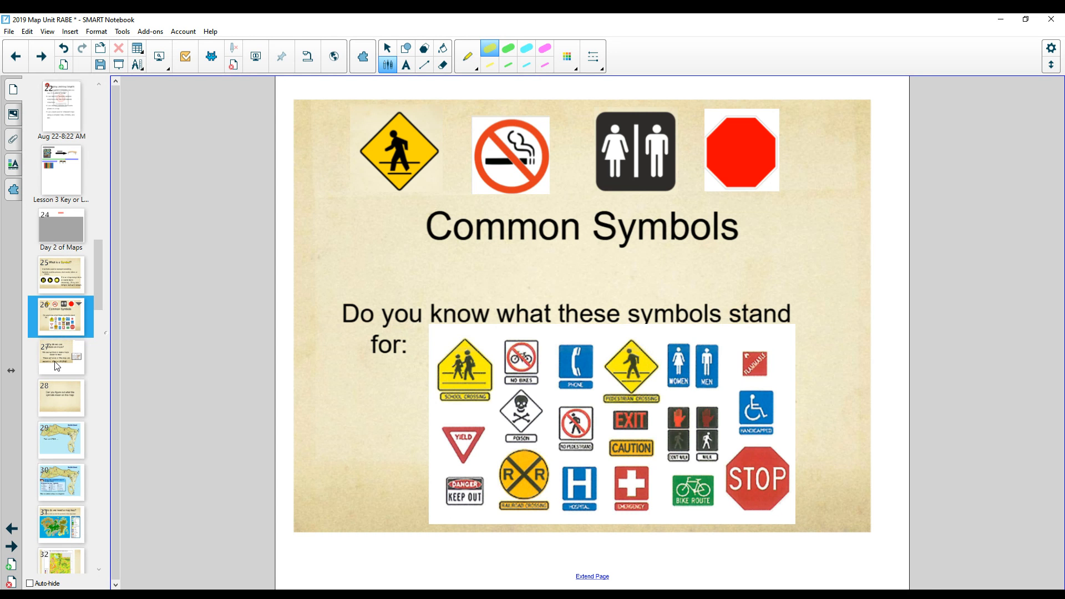
Show the why-use-symbols slide with KEY and LEGEND highlighted, then the figure-out-the-symbols slide.
click(60, 356)
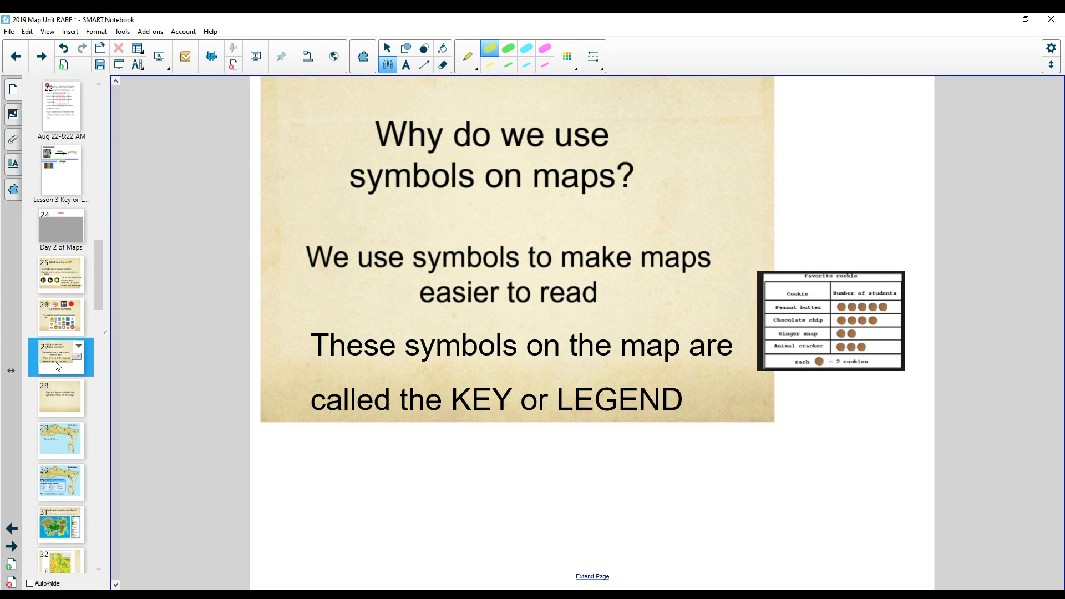
mouse_move(197, 325)
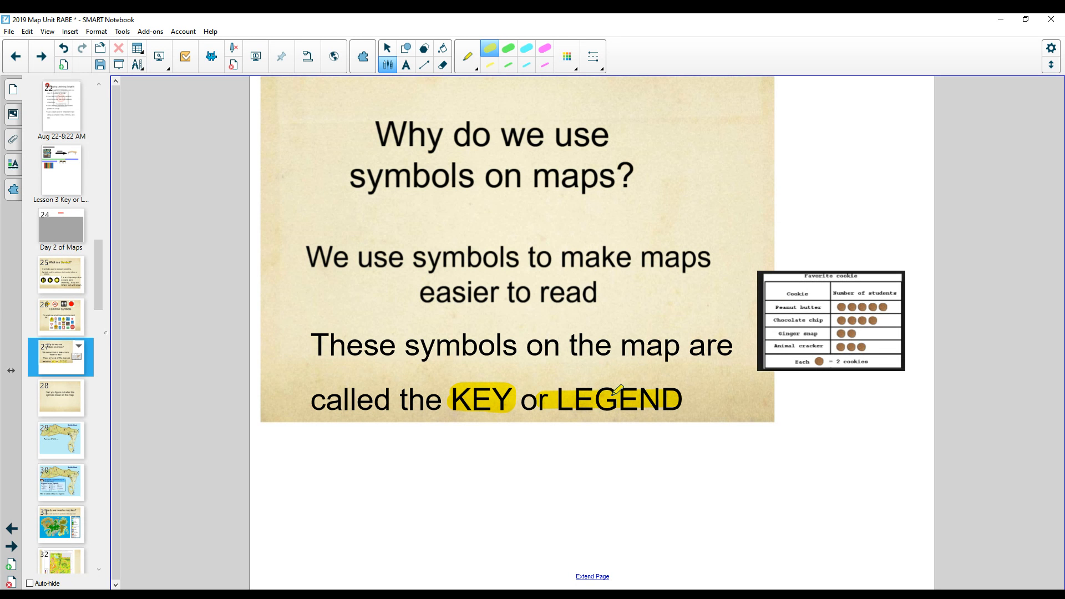
click(60, 397)
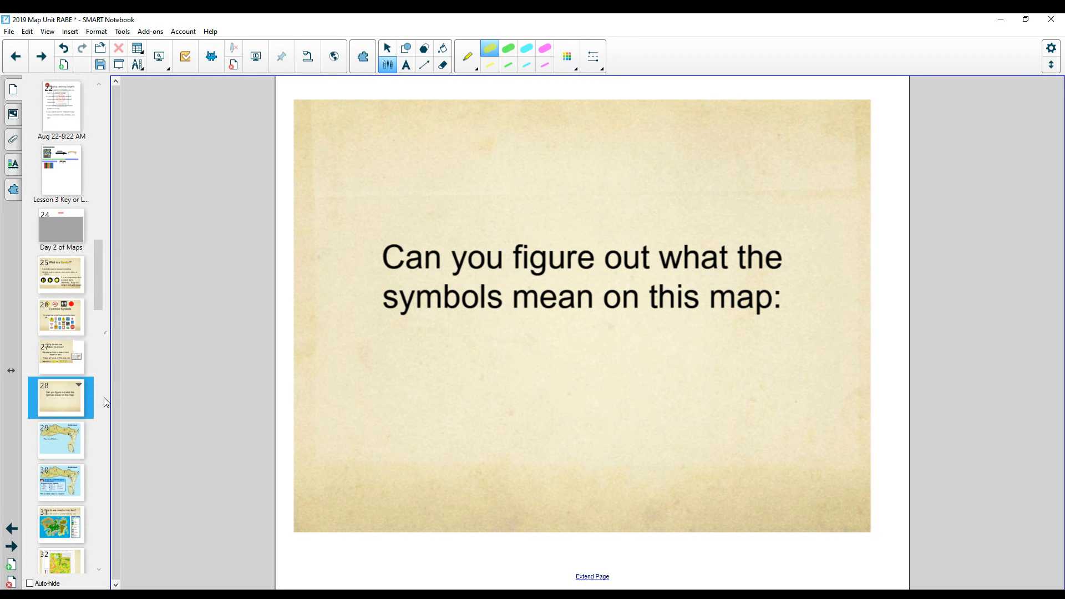
mouse_move(99, 426)
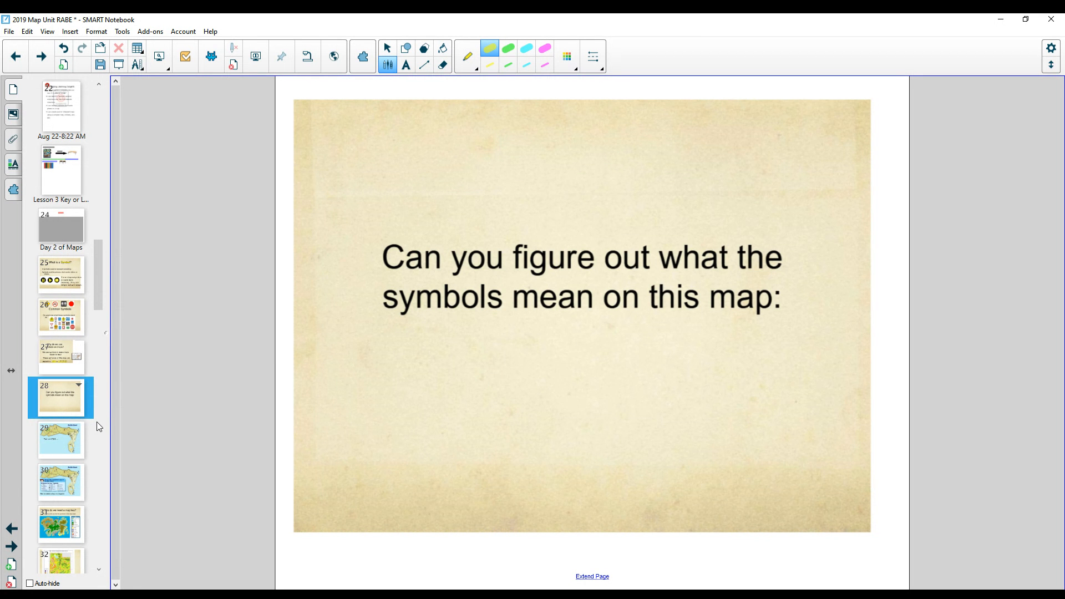
Show the Rathlin Island map with windmill and church symbols circled, then its completed key page.
click(60, 439)
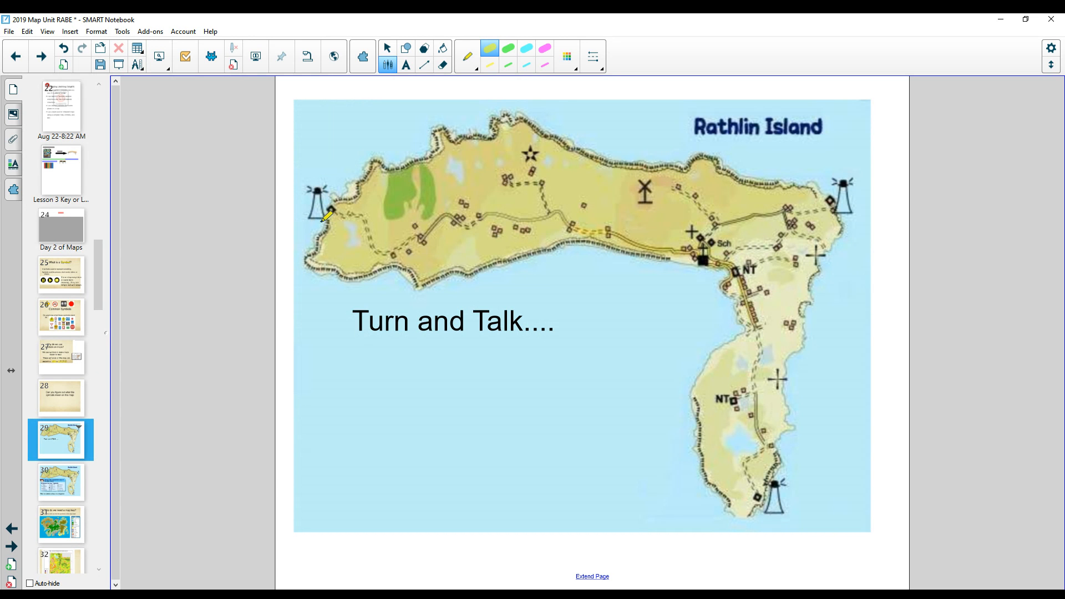
mouse_move(329, 223)
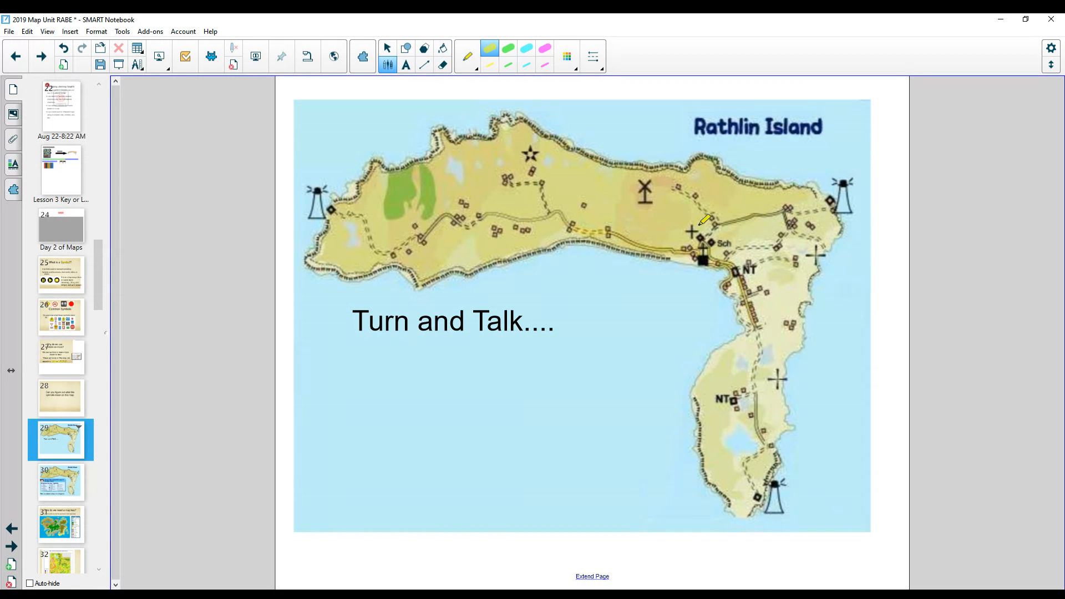
mouse_move(863, 195)
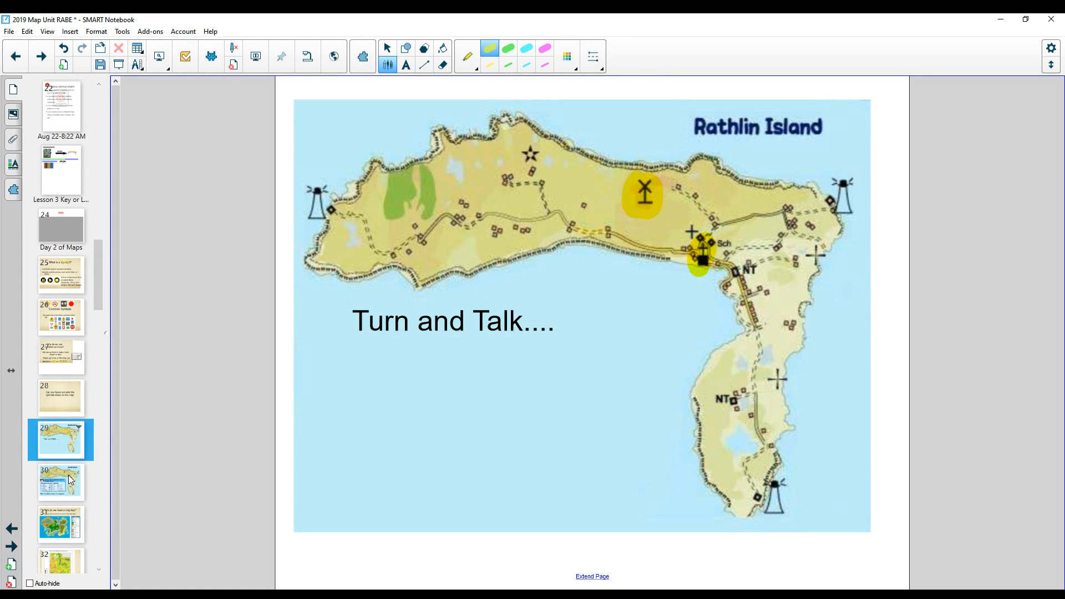
click(59, 483)
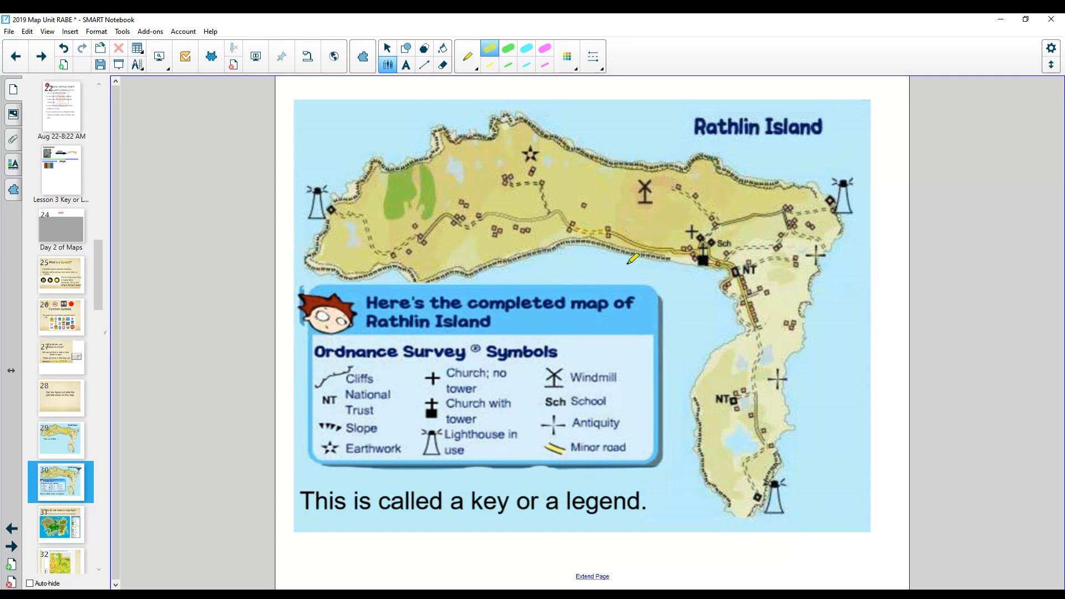
mouse_move(433, 430)
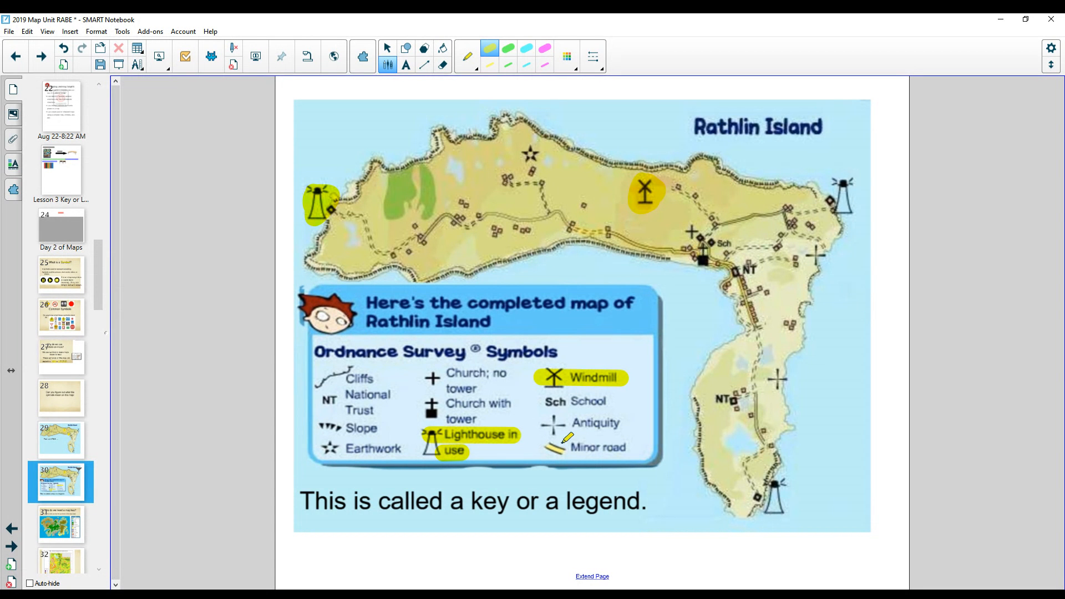
mouse_move(586, 330)
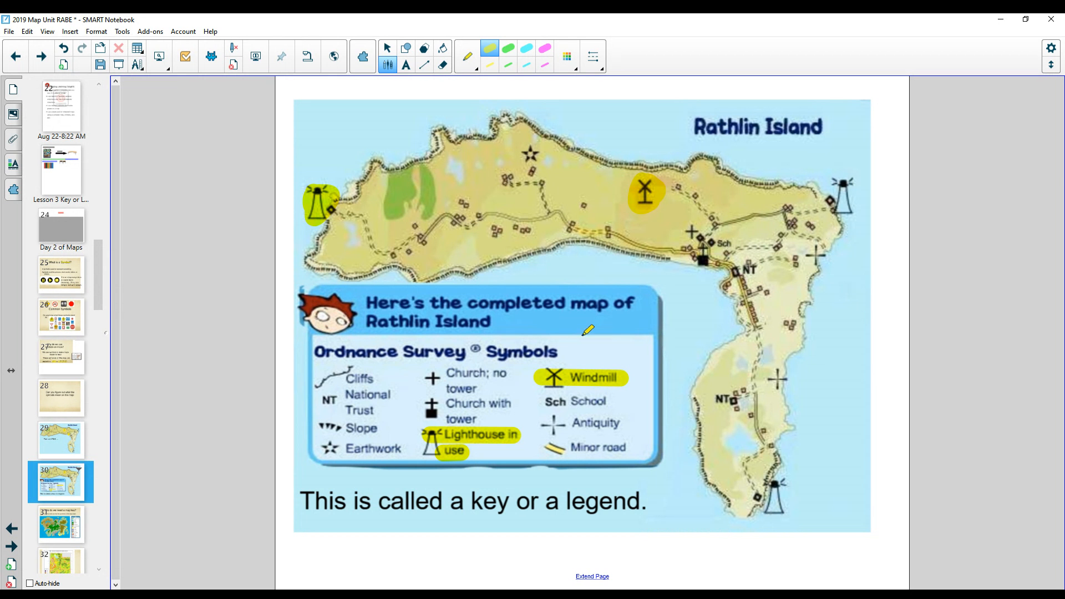
mouse_move(477, 501)
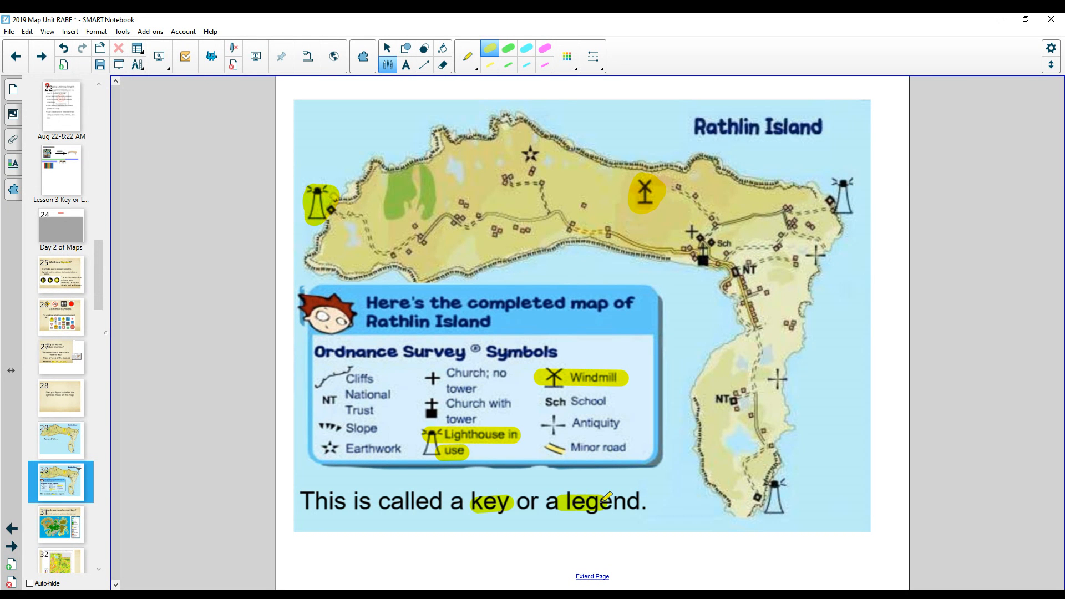
Move on to the map key question slide after highlighting lighthouse, windmill, key and legend.
click(59, 523)
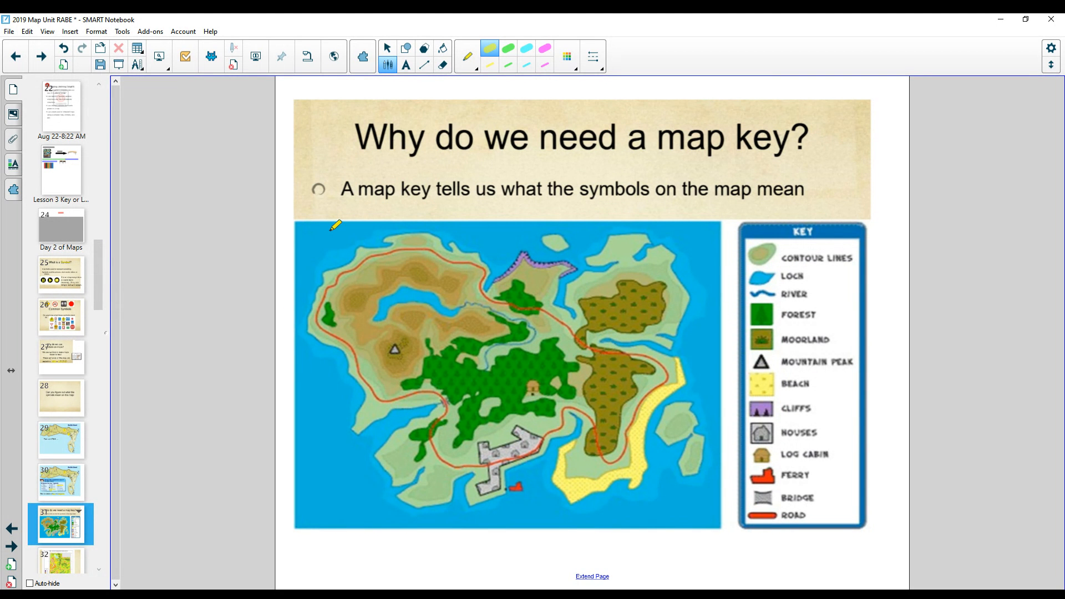
mouse_move(531, 185)
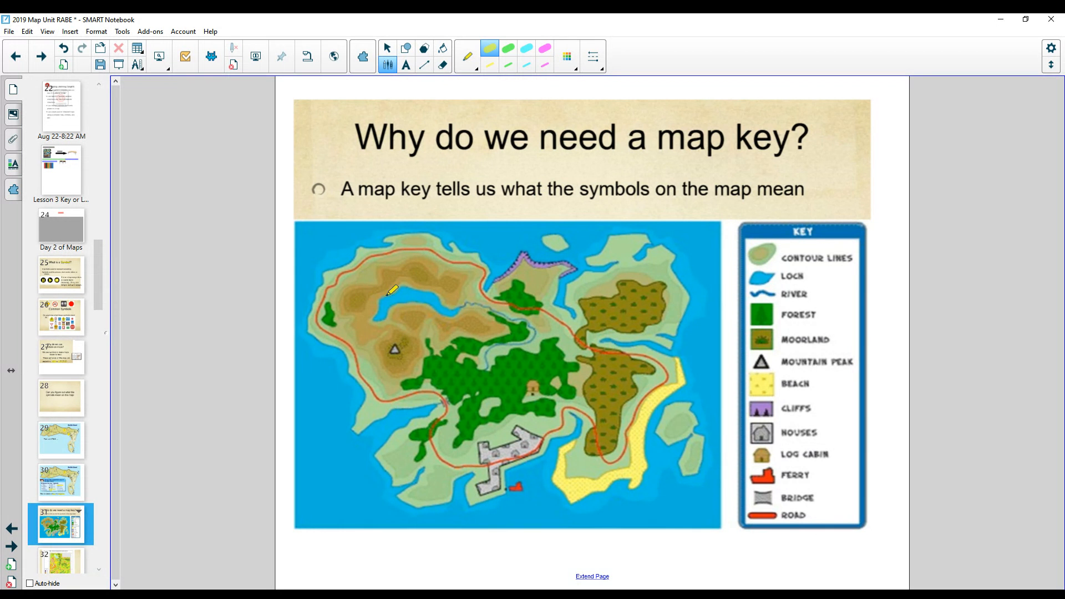
mouse_move(518, 428)
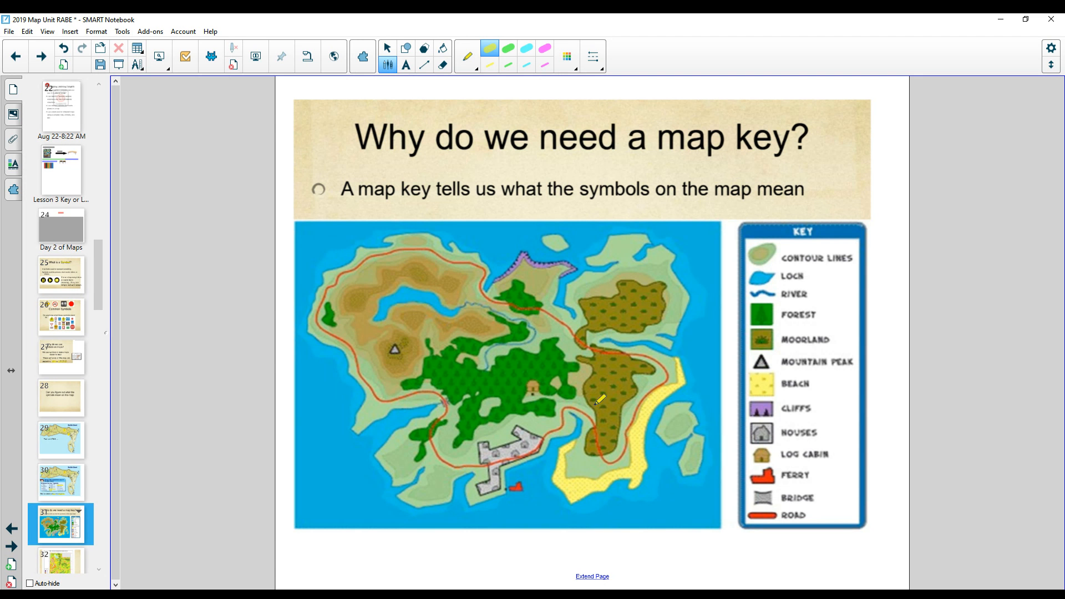
mouse_move(600, 387)
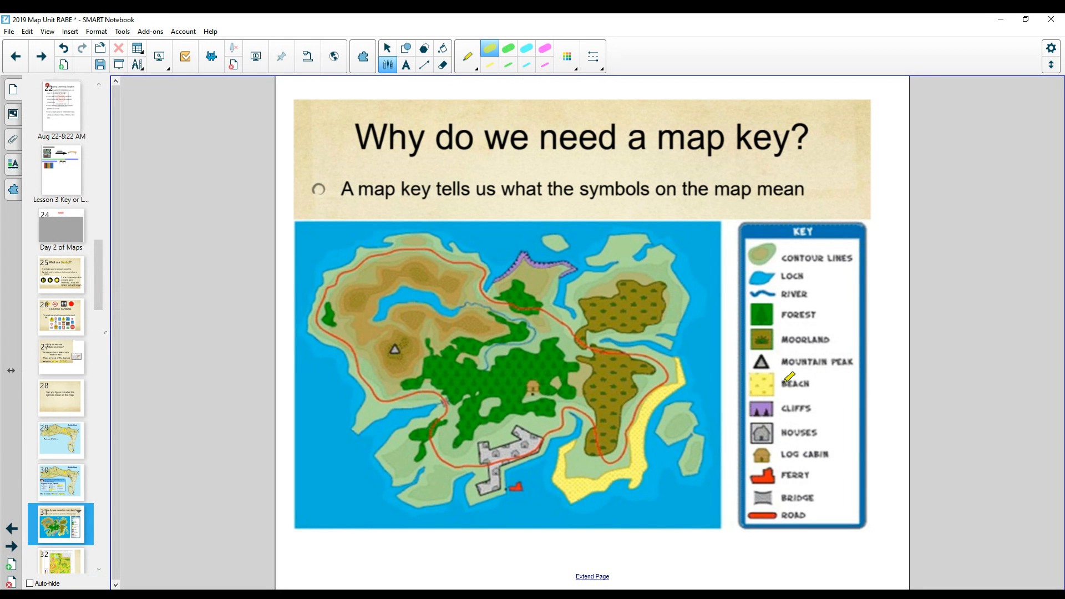
Highlight Beach, Cliffs and Ferry in the island map key, then show the Utah wind speed map.
double_click(795, 383)
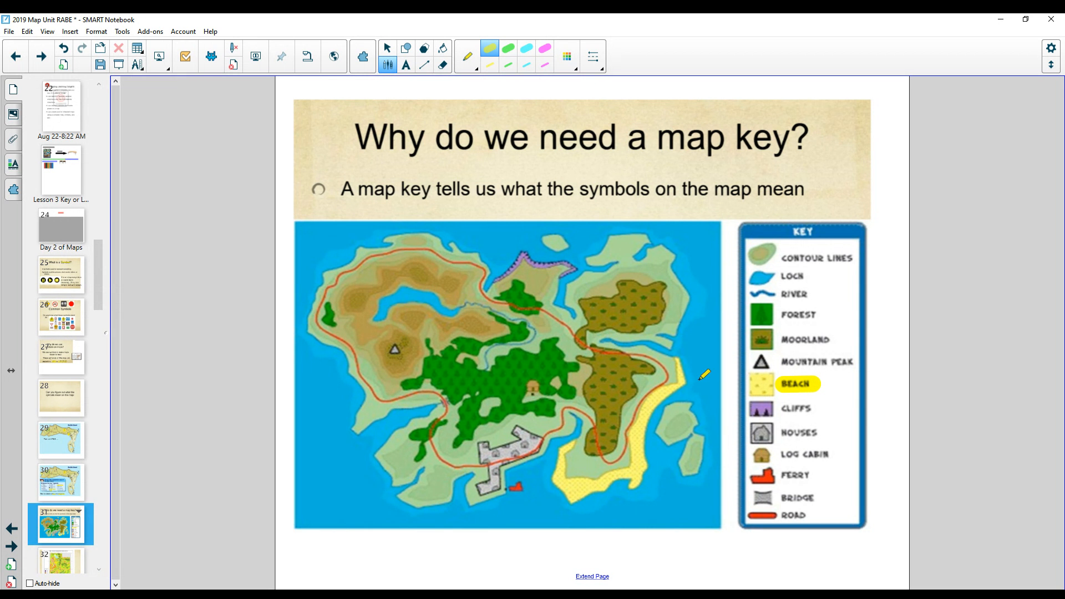
mouse_move(574, 455)
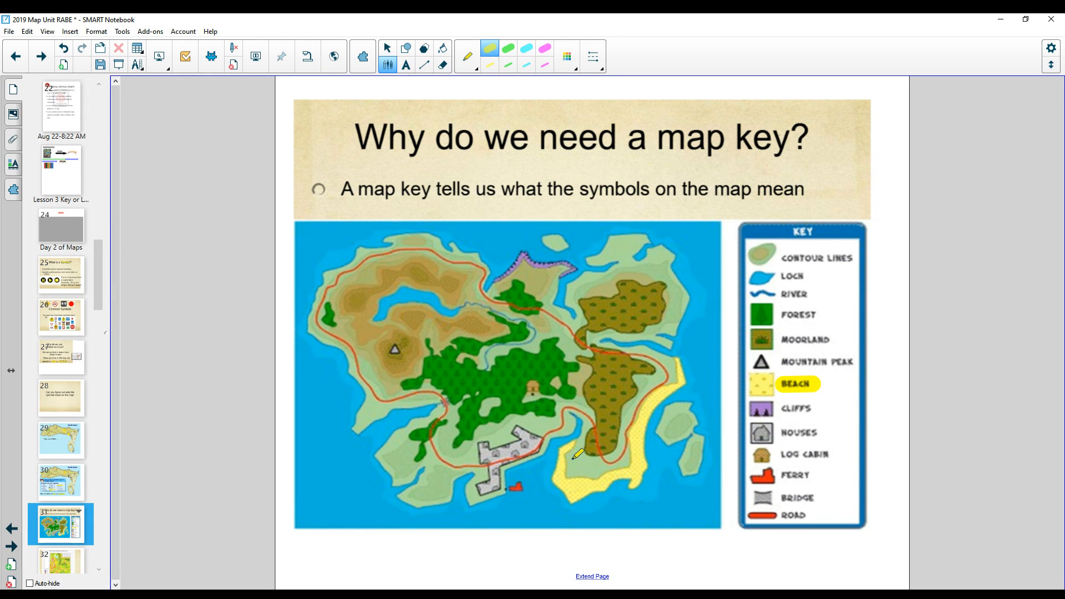
mouse_move(622, 474)
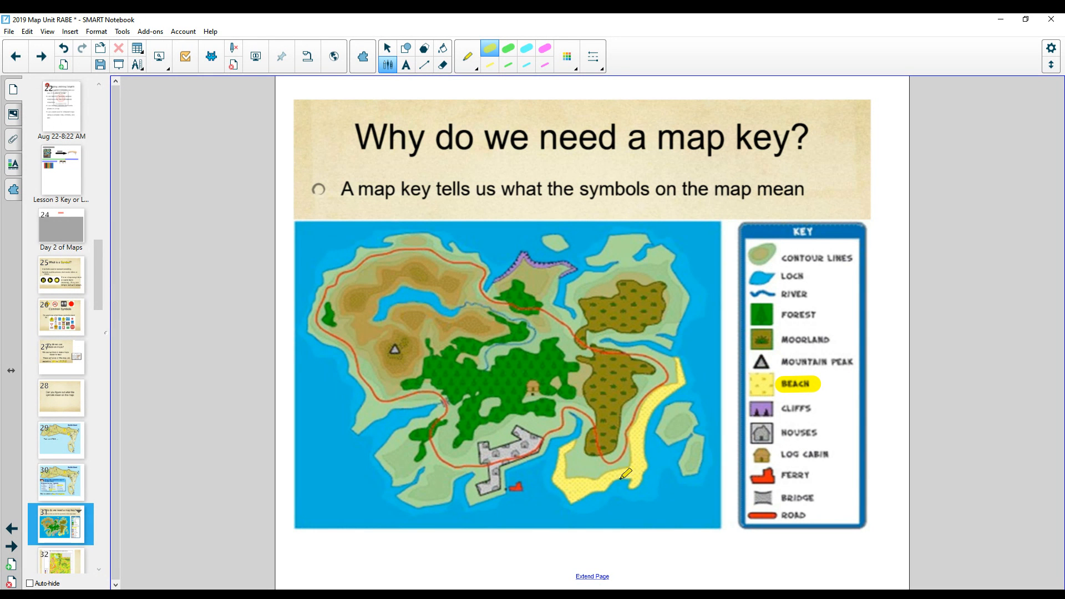
mouse_move(682, 514)
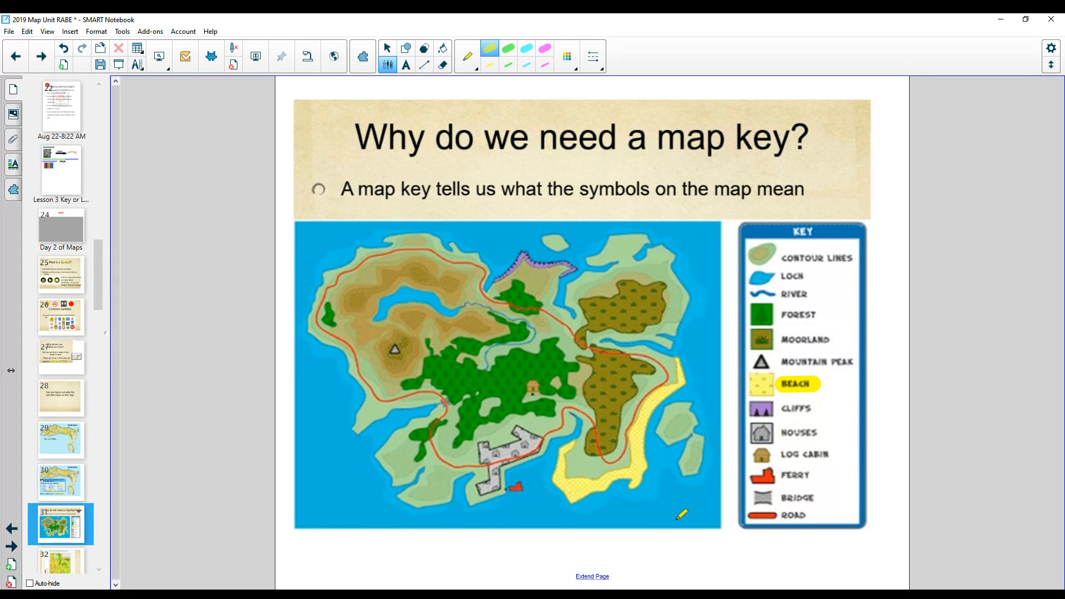
mouse_move(759, 485)
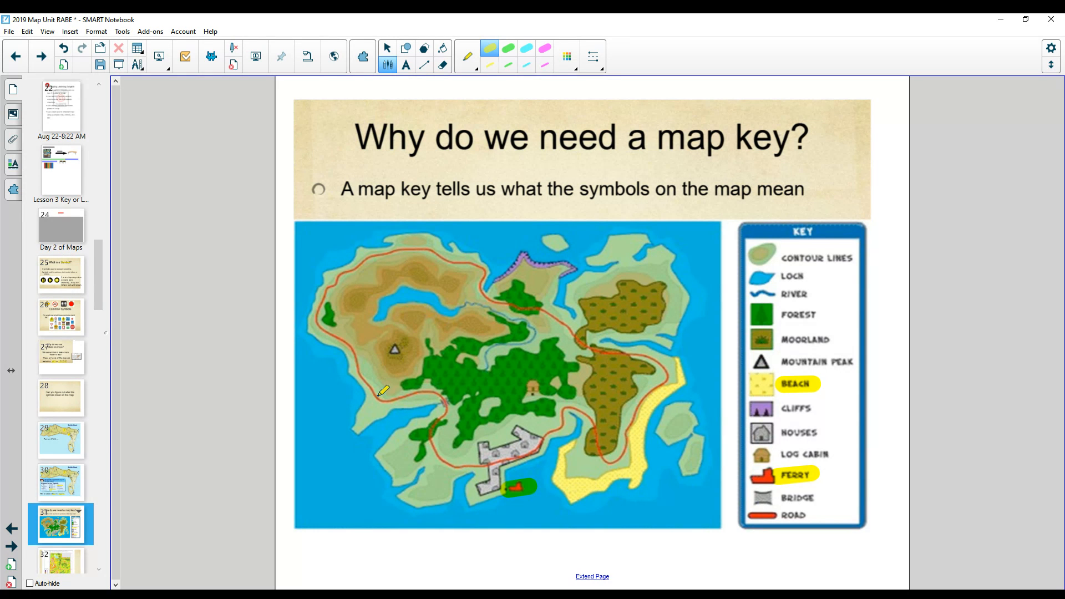
mouse_move(404, 404)
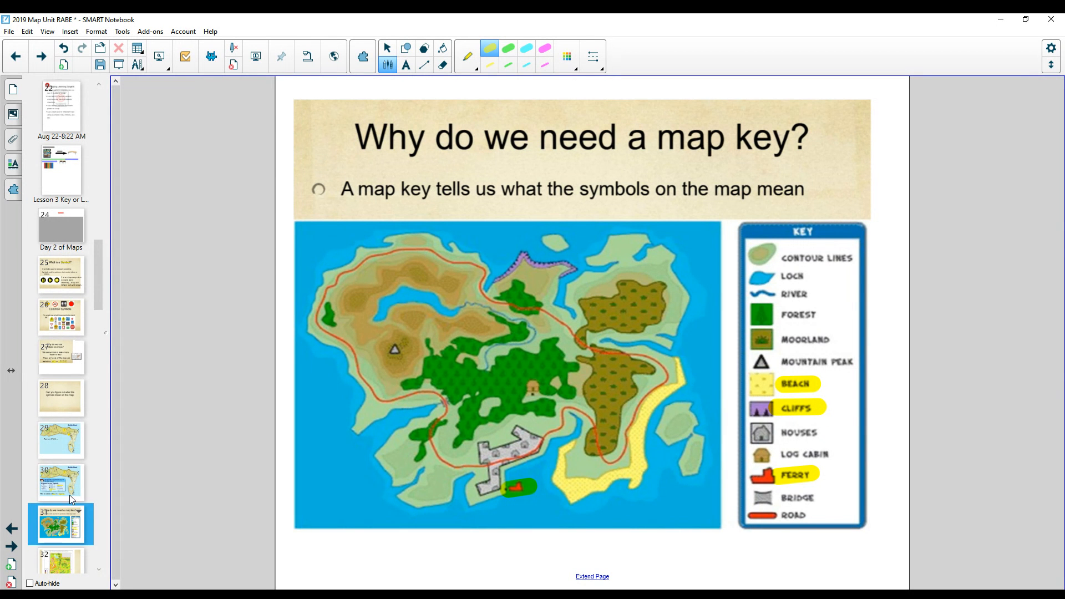
click(59, 458)
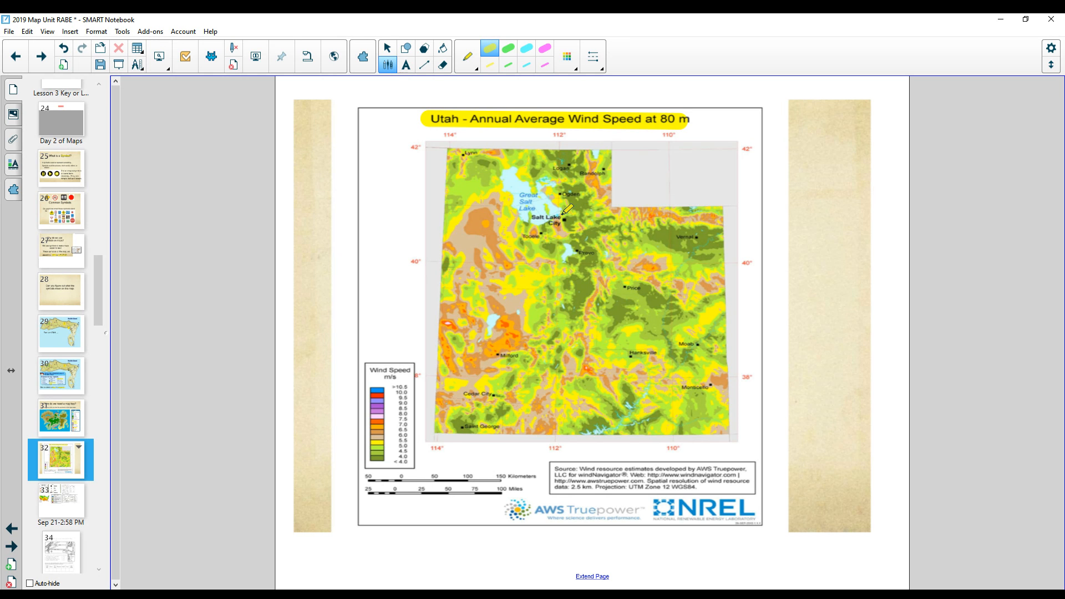
mouse_move(518, 310)
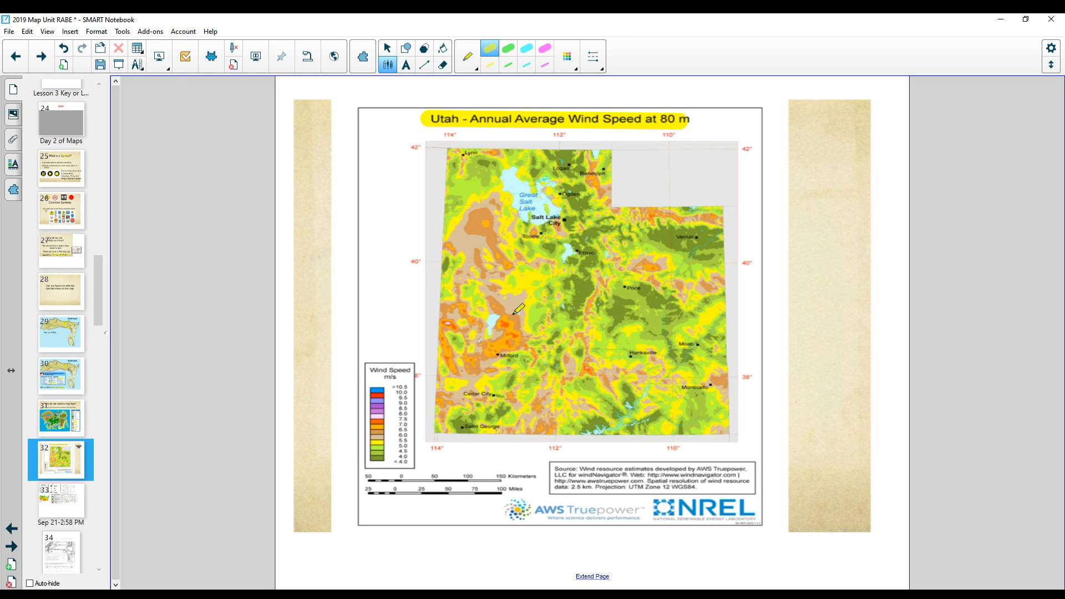
mouse_move(495, 375)
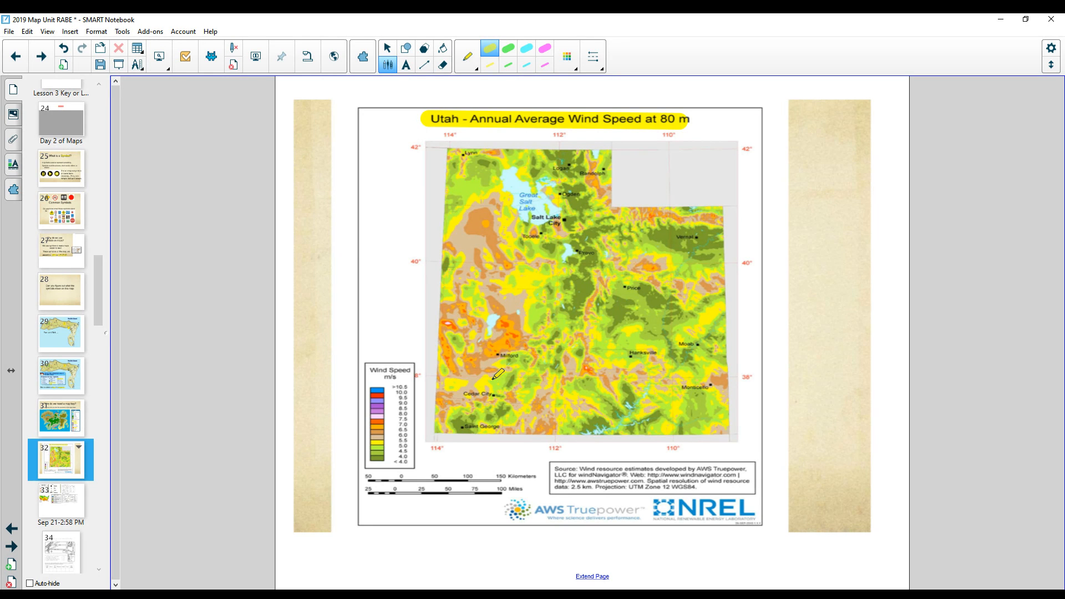
mouse_move(379, 454)
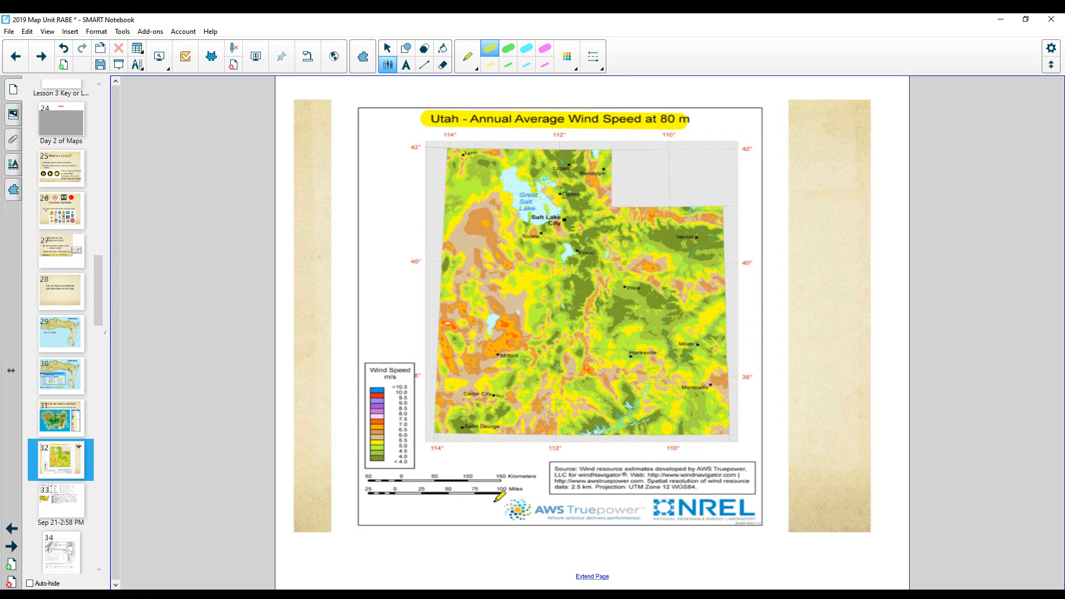
mouse_move(56, 514)
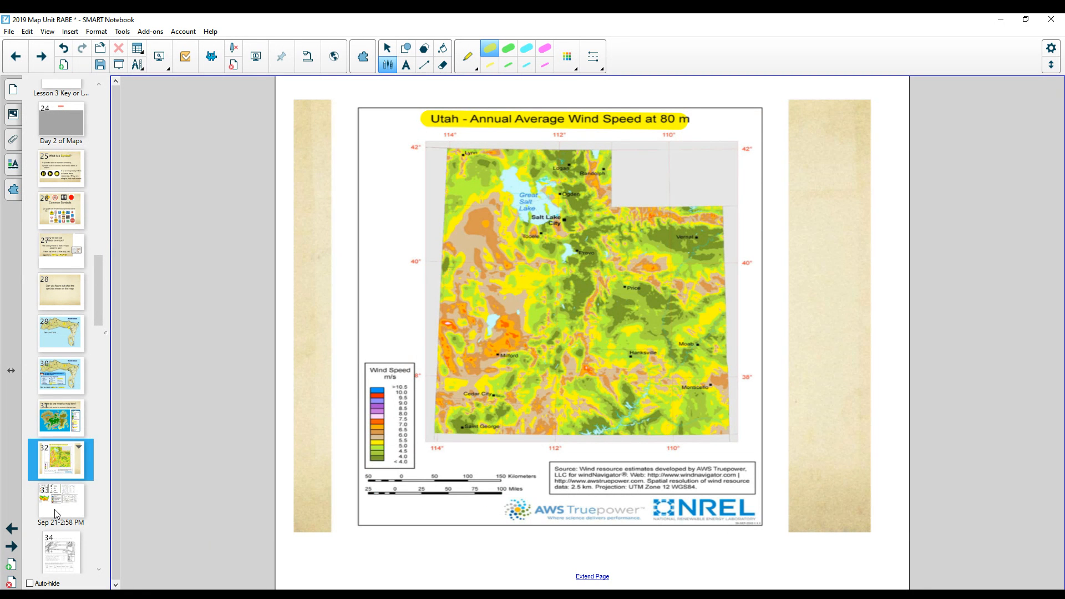
Show the slide of assorted sample map key examples.
click(60, 502)
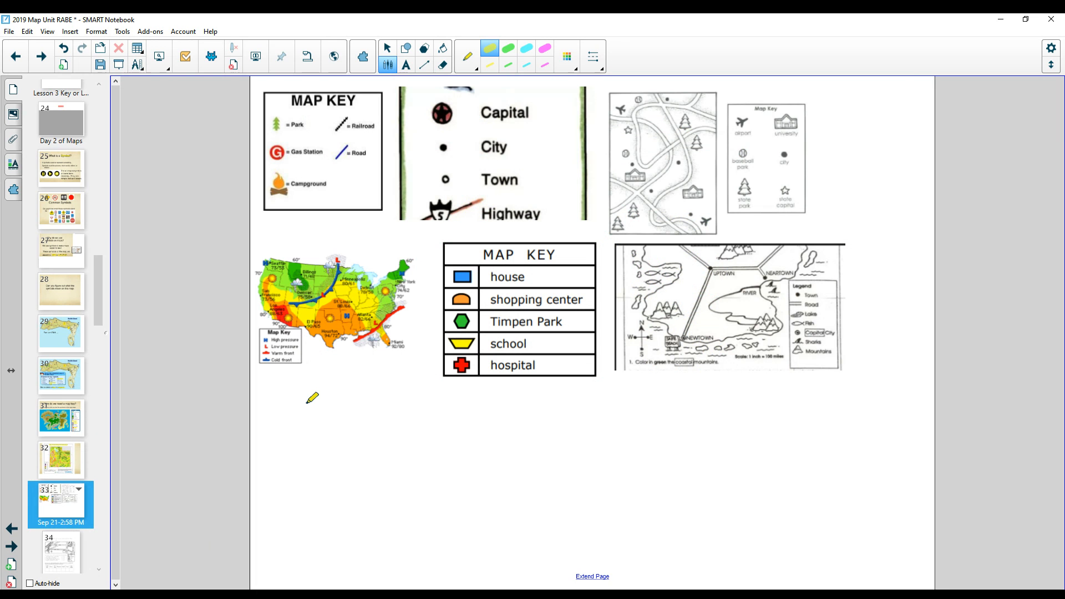
mouse_move(360, 285)
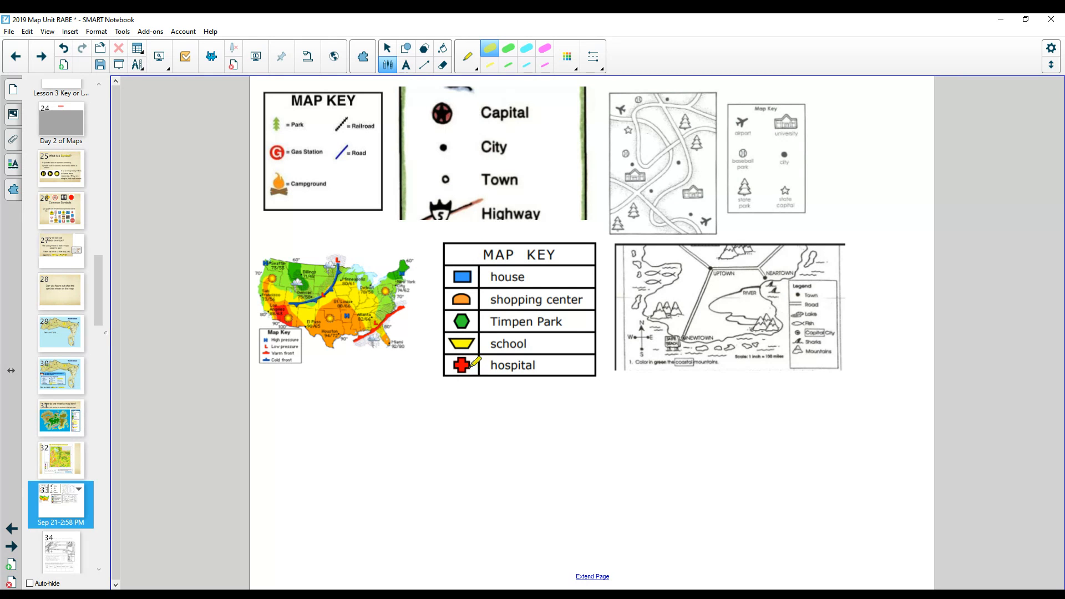
mouse_move(443, 275)
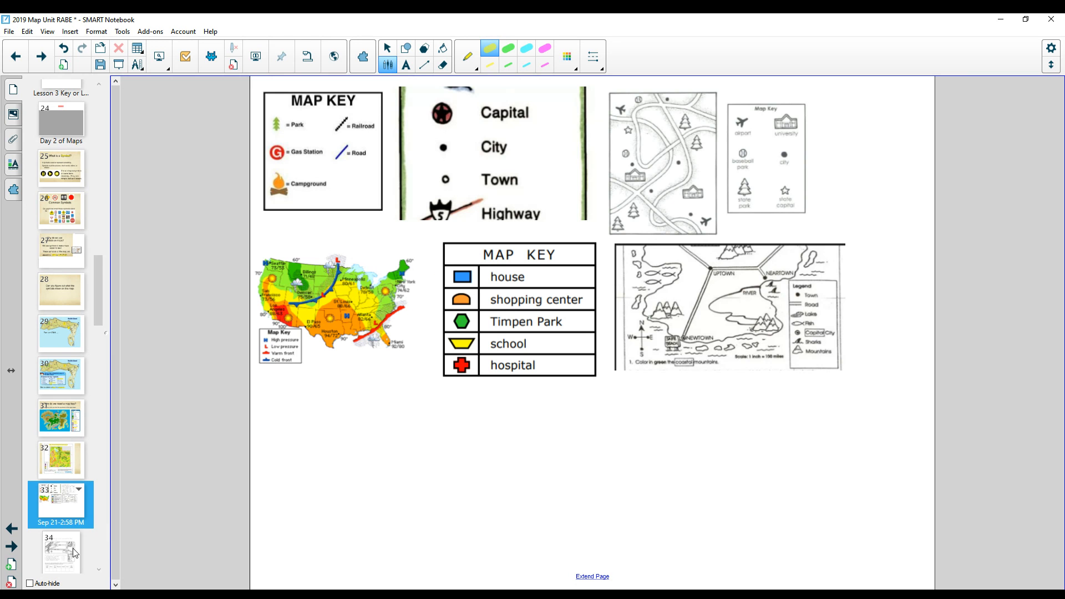
On the legend worksheet slide, write 'Key' in yellow highlighter in the title blank.
click(60, 551)
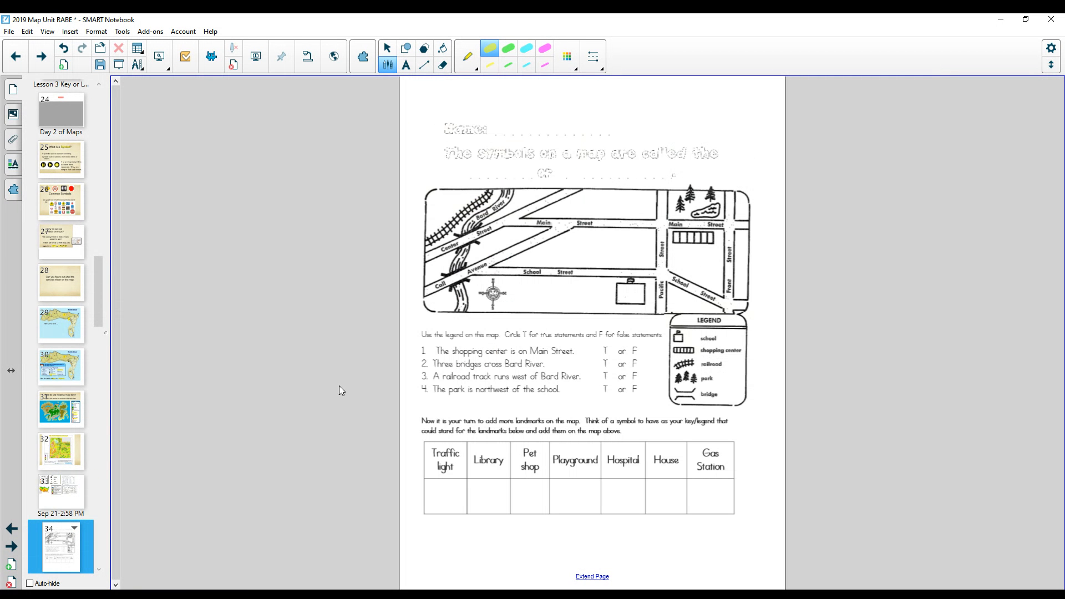
mouse_move(666, 134)
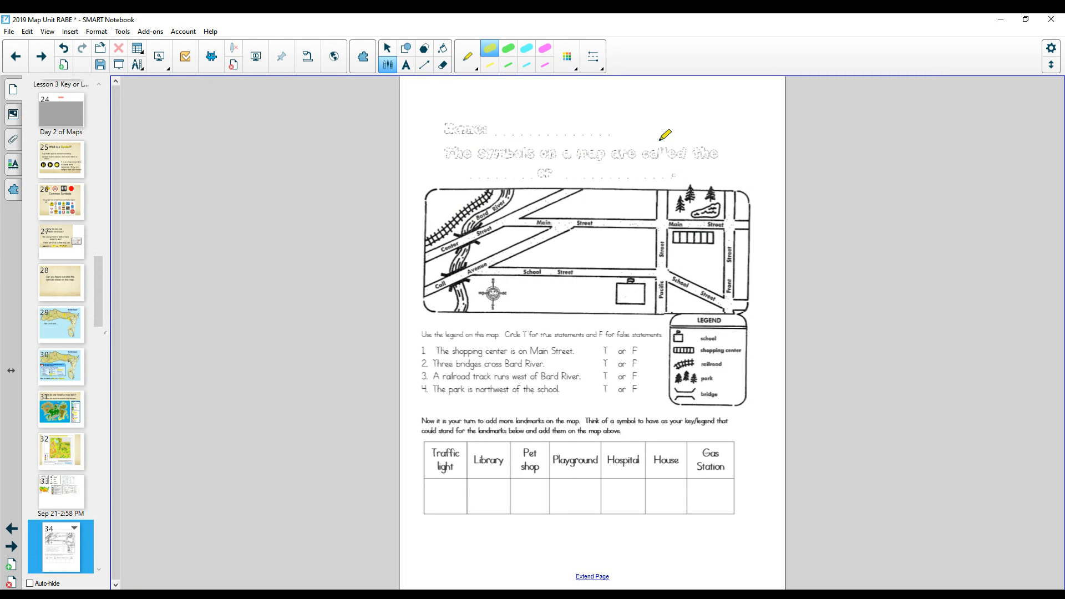
mouse_move(625, 144)
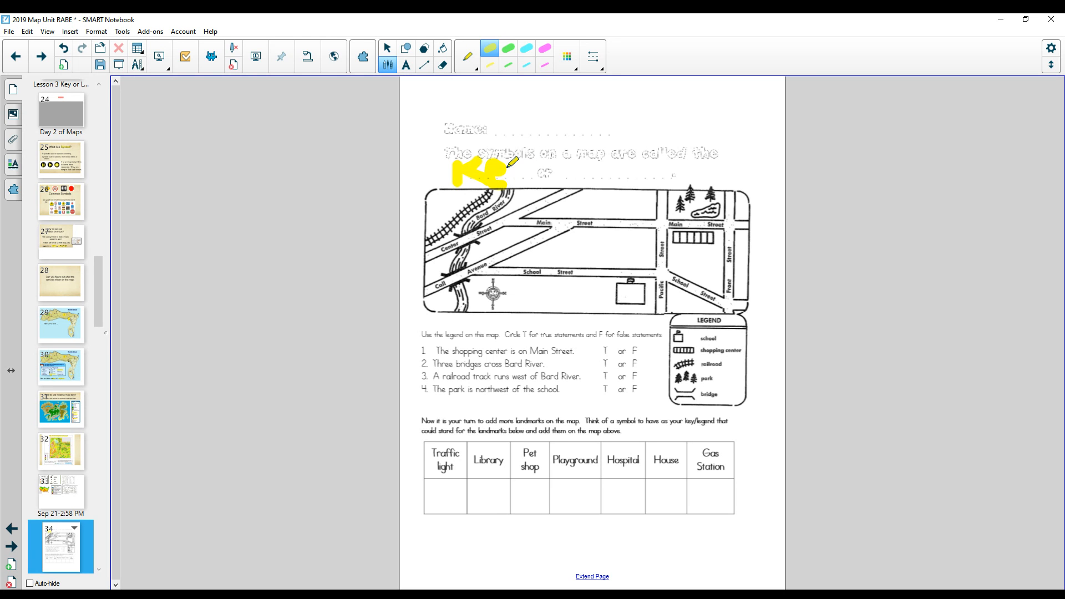
drag(506, 166, 567, 176)
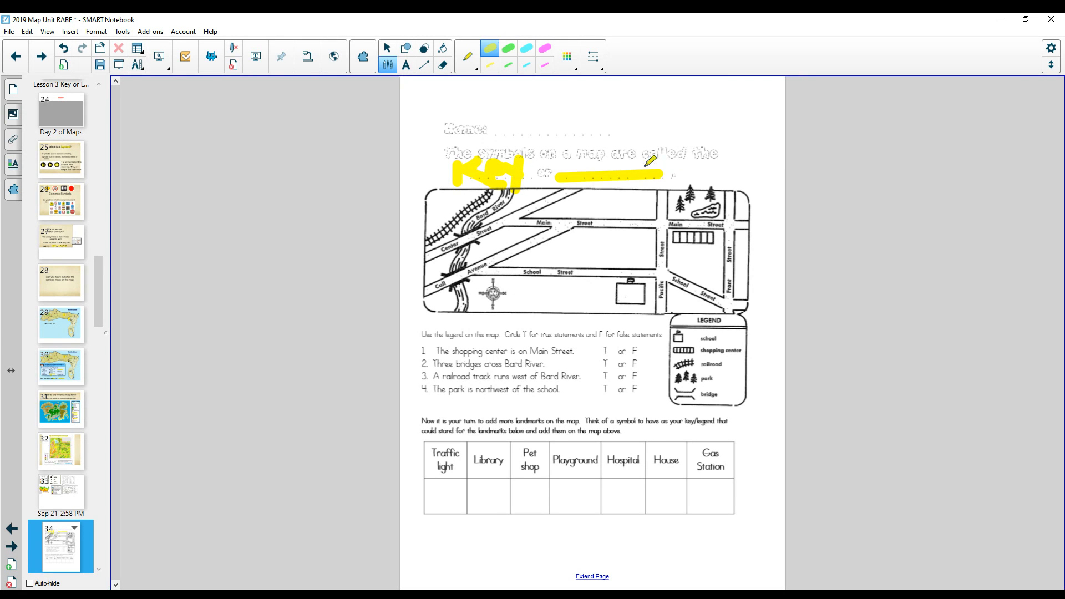
mouse_move(485, 349)
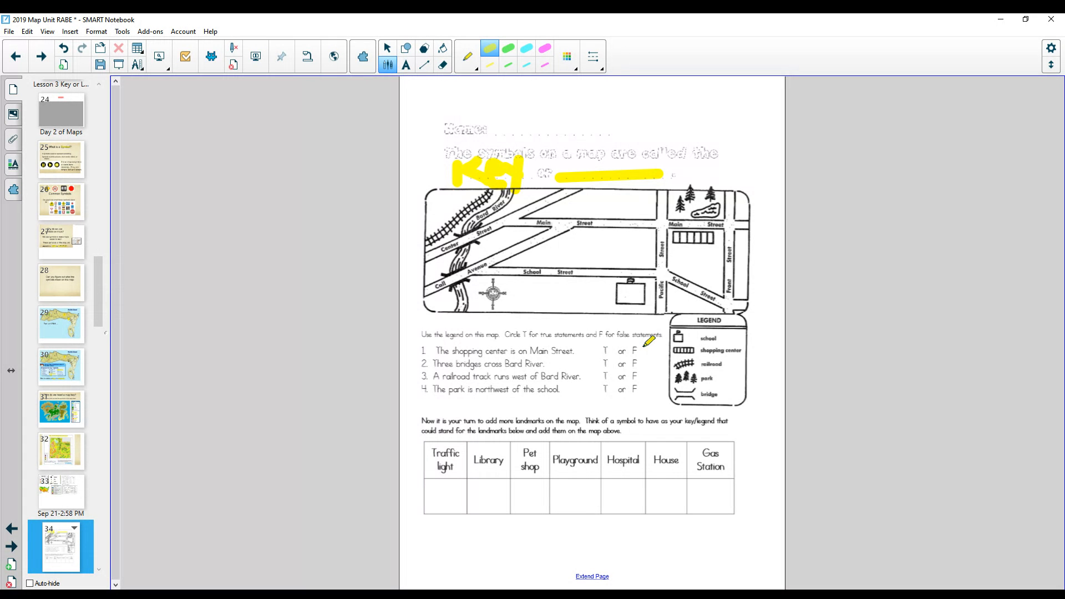
mouse_move(693, 317)
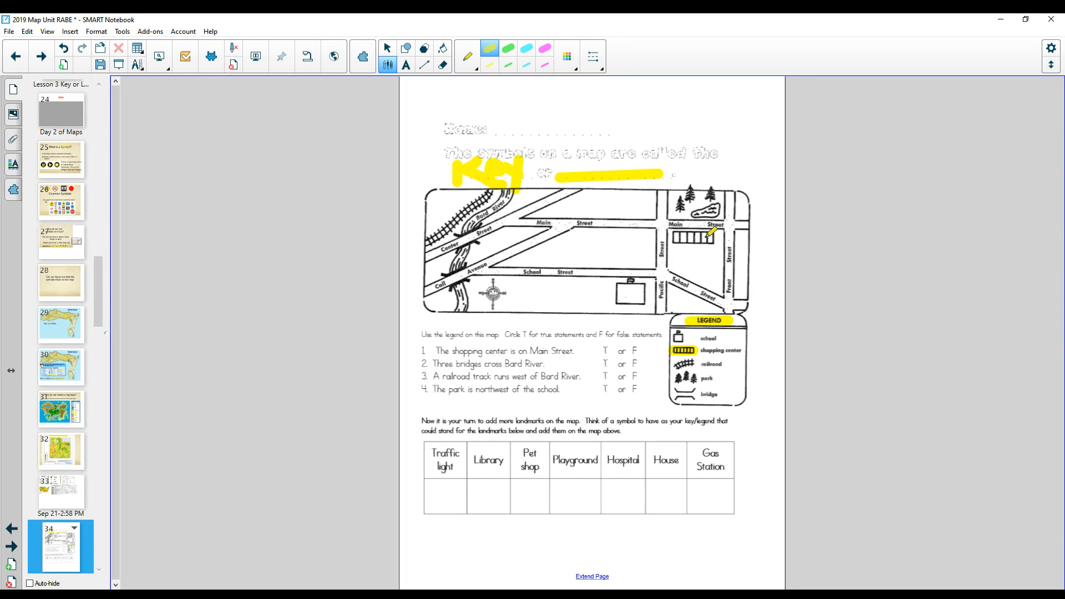
mouse_move(723, 218)
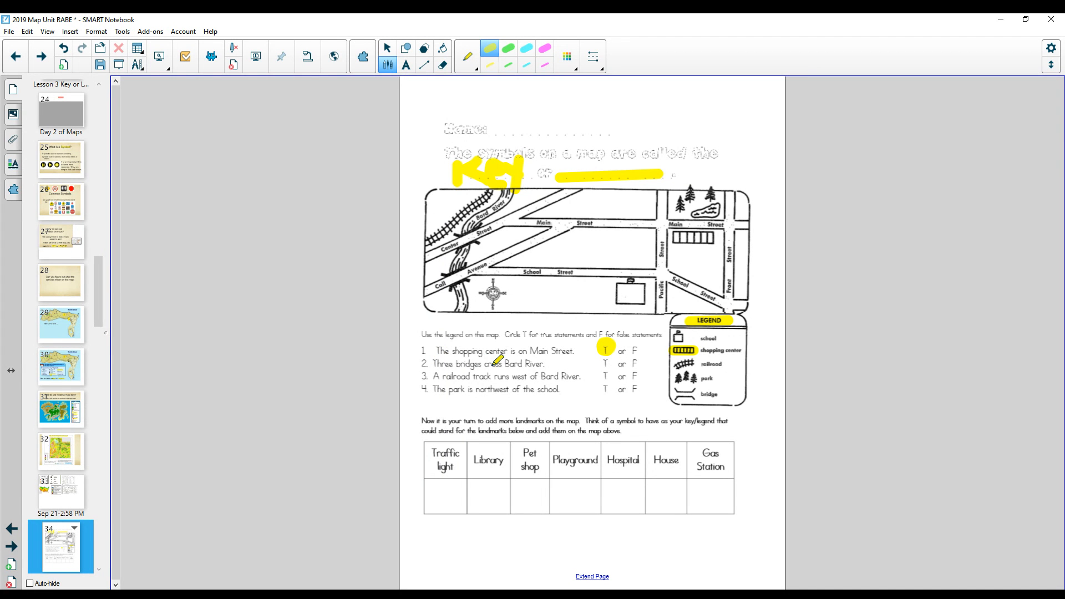
mouse_move(550, 371)
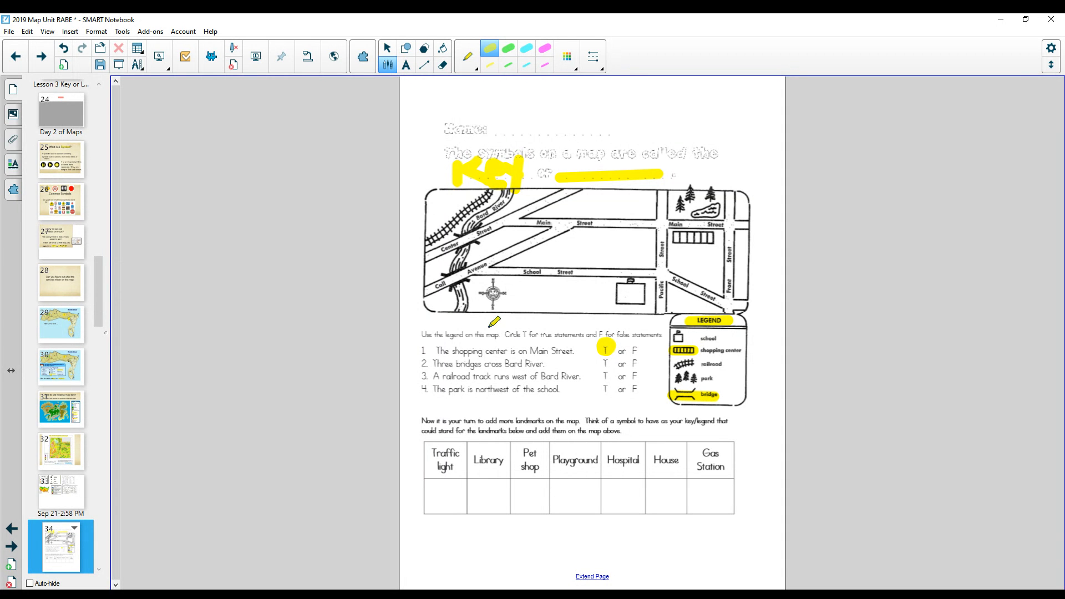
mouse_move(474, 324)
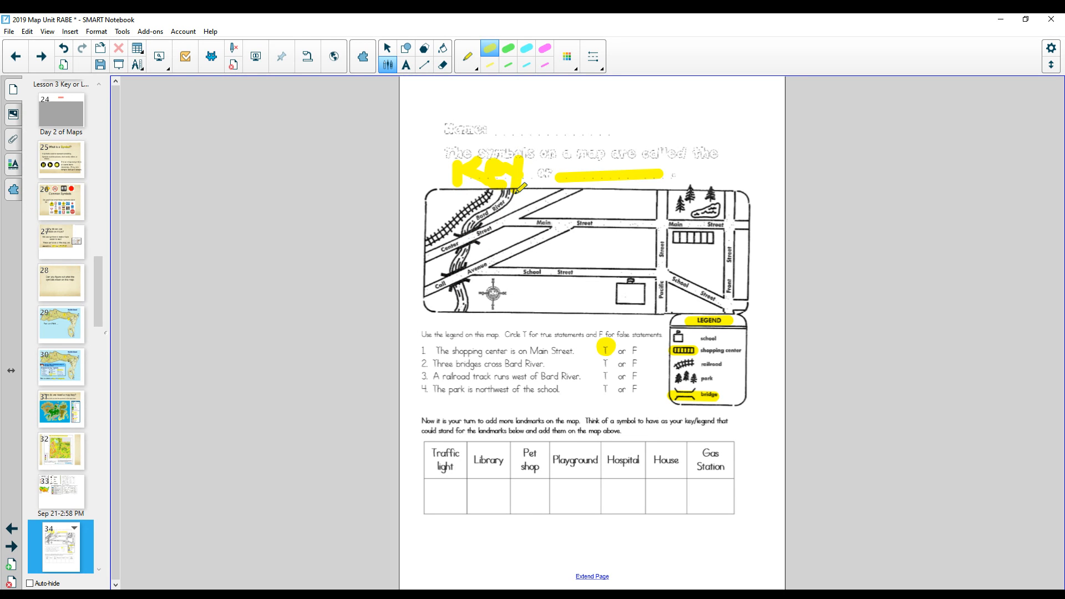
mouse_move(513, 377)
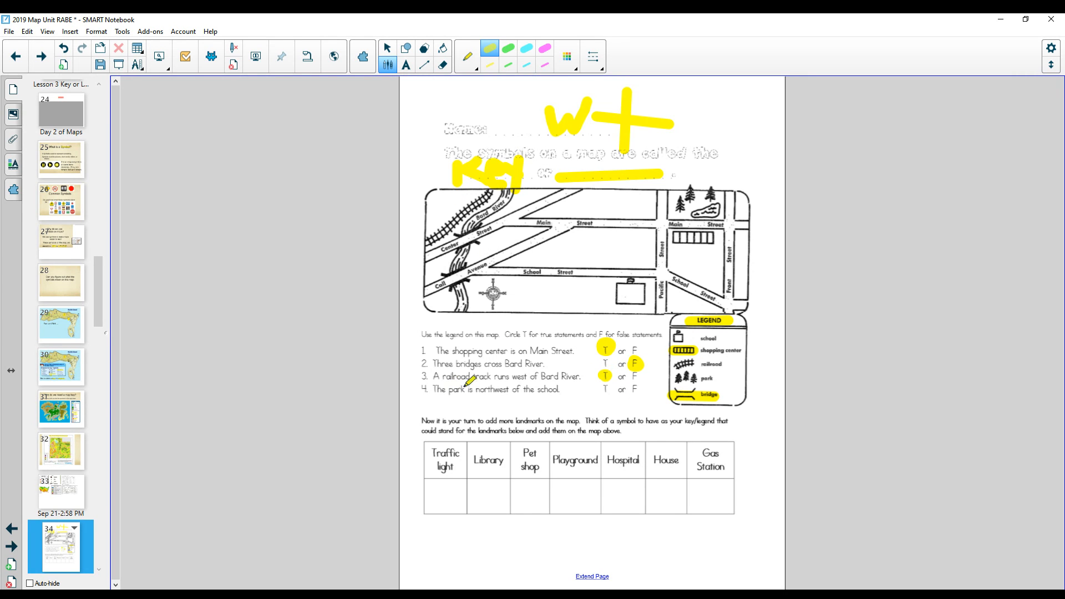
mouse_move(553, 381)
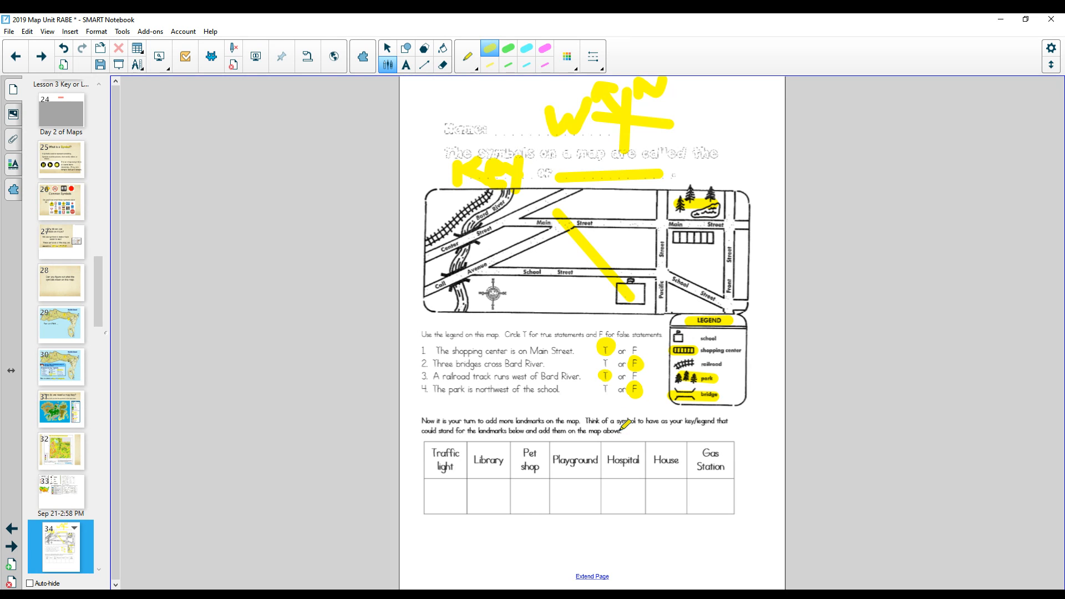
mouse_move(678, 470)
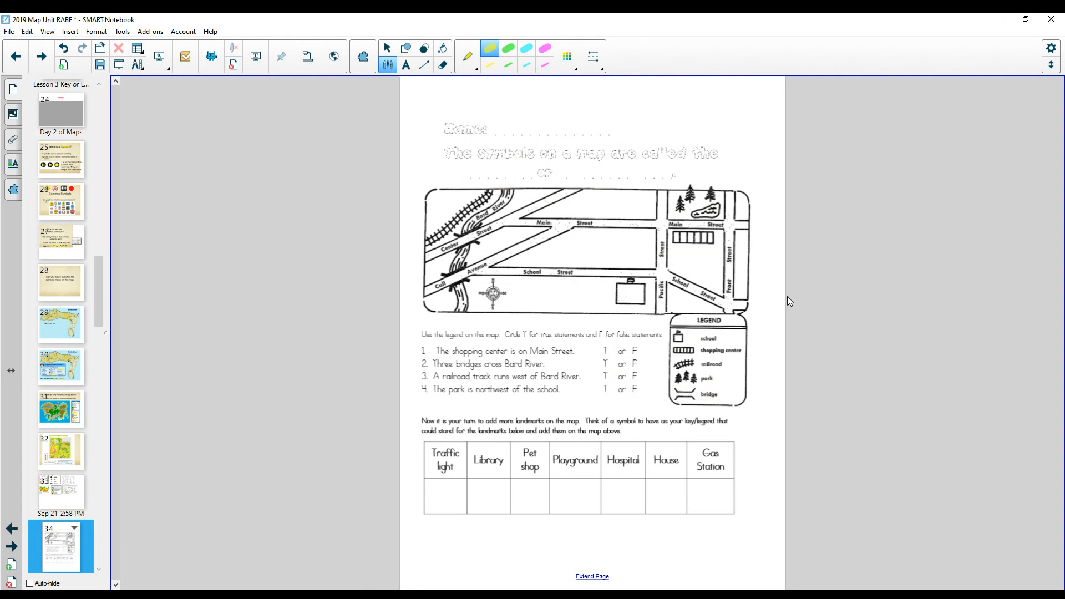
mouse_move(579, 479)
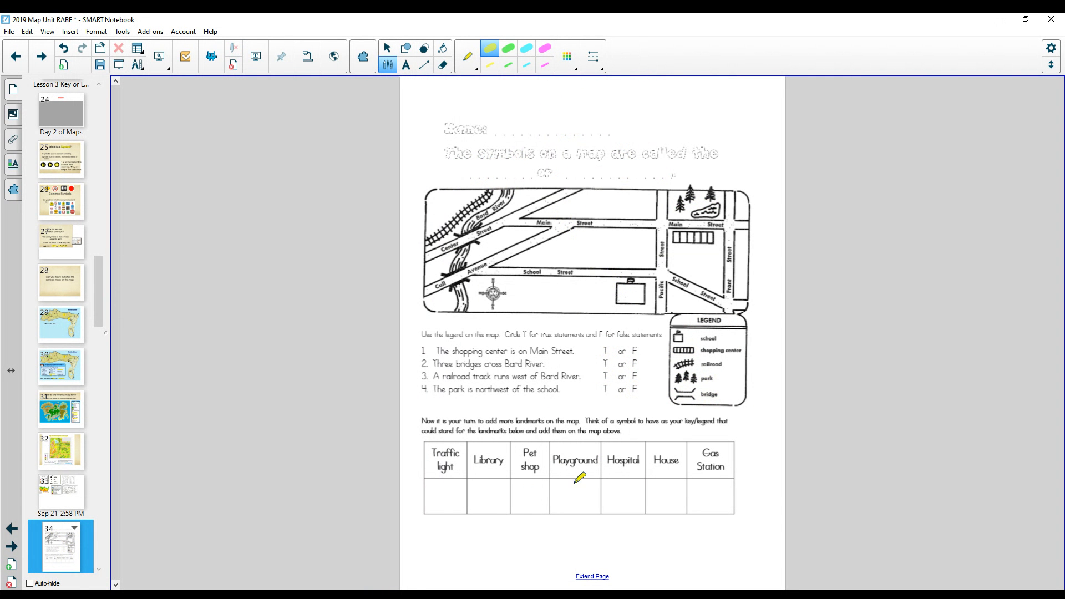
mouse_move(435, 485)
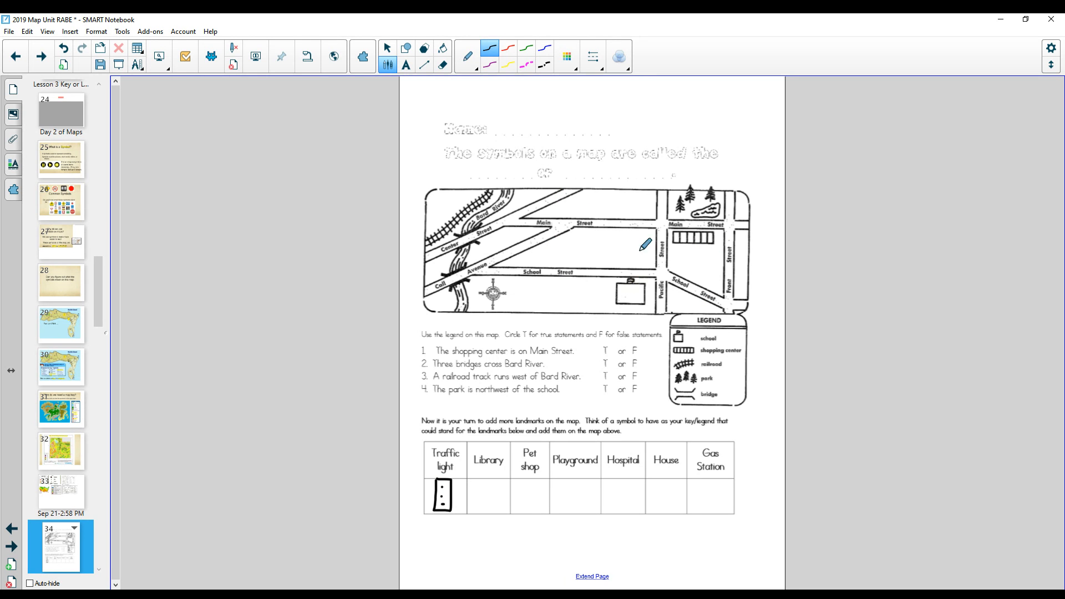
mouse_move(574, 285)
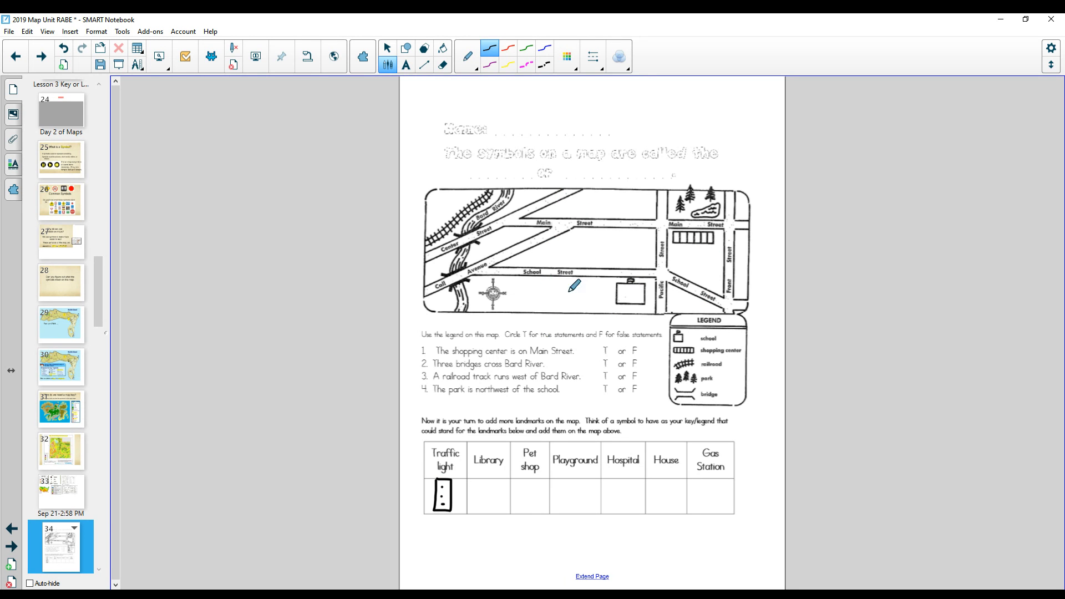
mouse_move(591, 249)
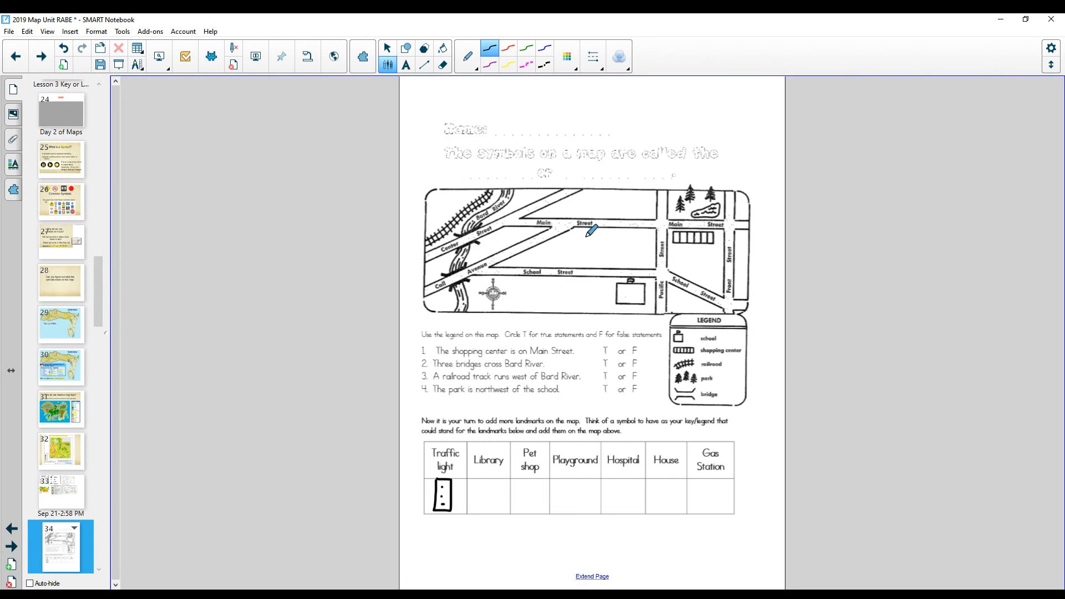
mouse_move(588, 243)
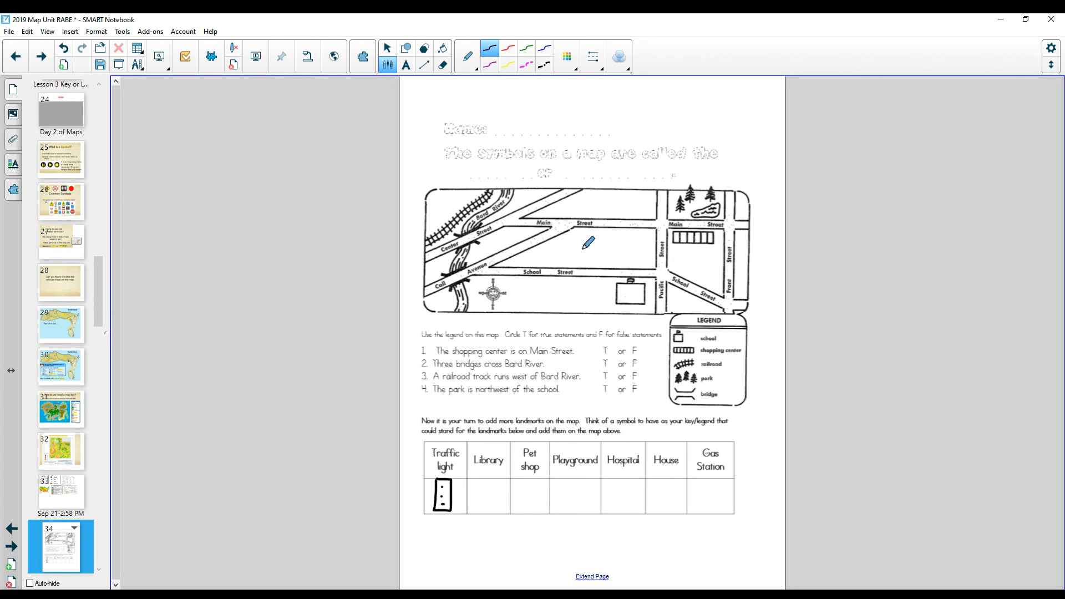
mouse_move(637, 248)
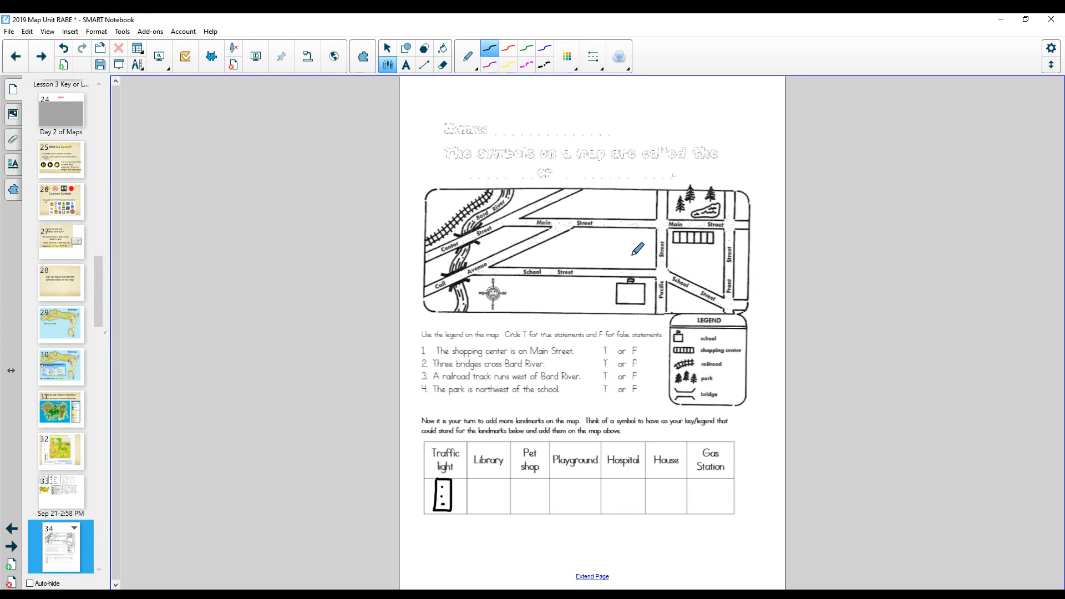
mouse_move(595, 217)
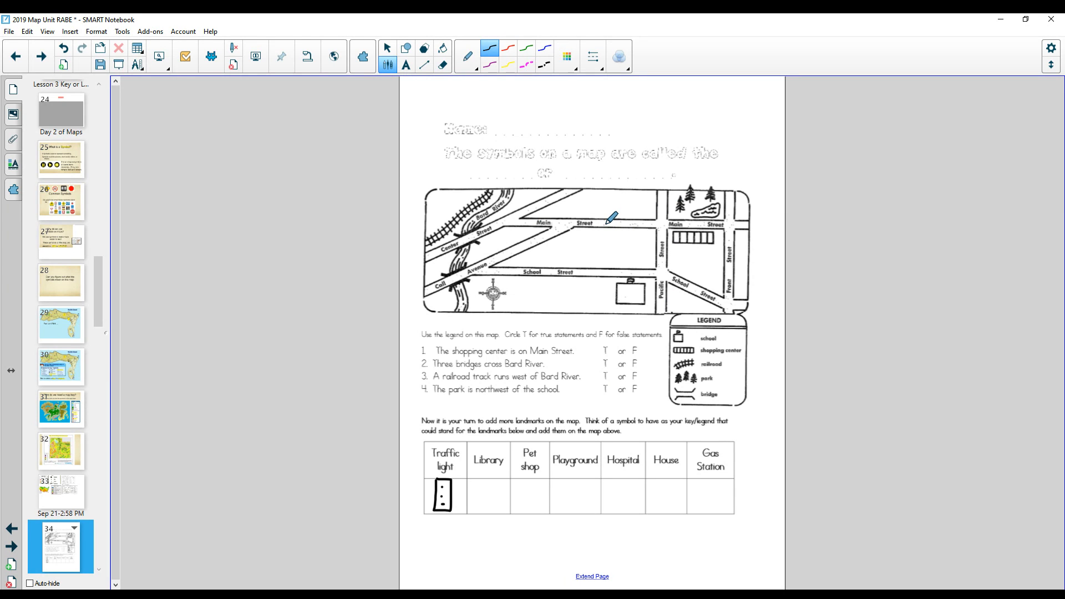
mouse_move(672, 224)
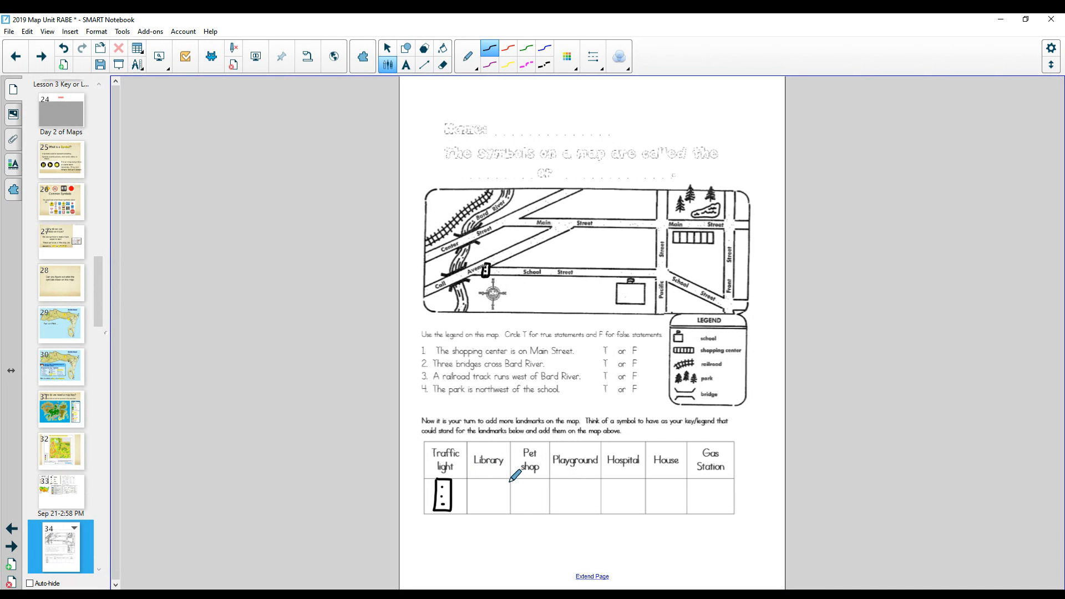
mouse_move(547, 476)
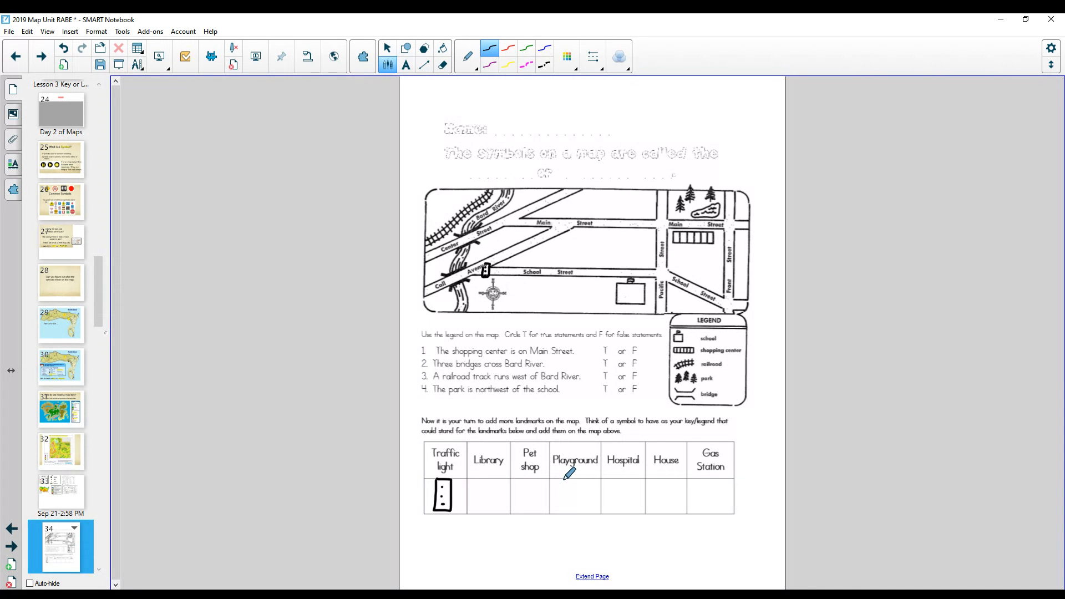
mouse_move(612, 473)
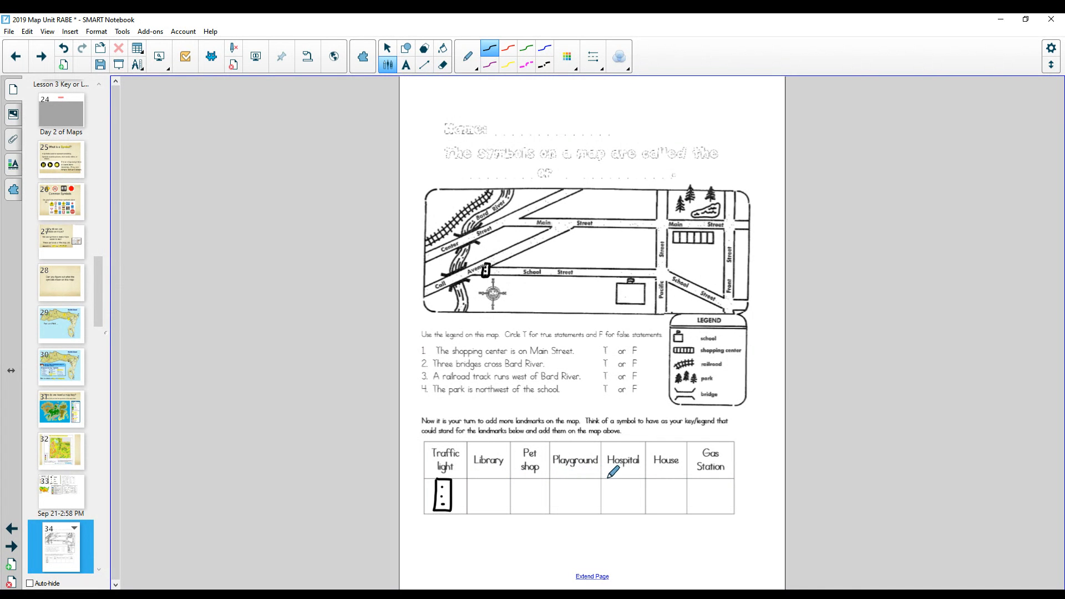
mouse_move(691, 474)
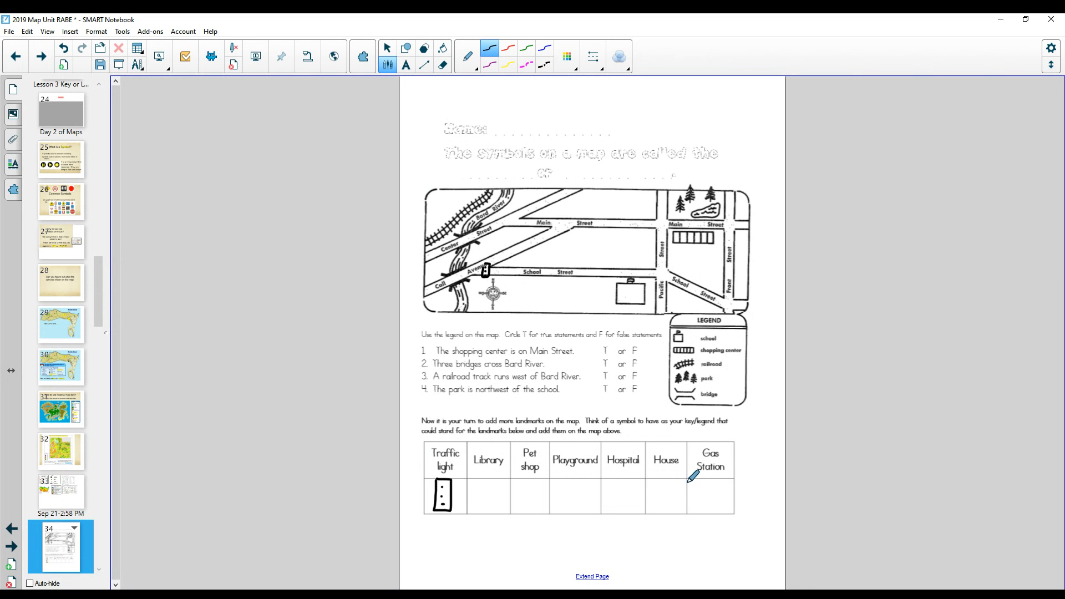
mouse_move(508, 490)
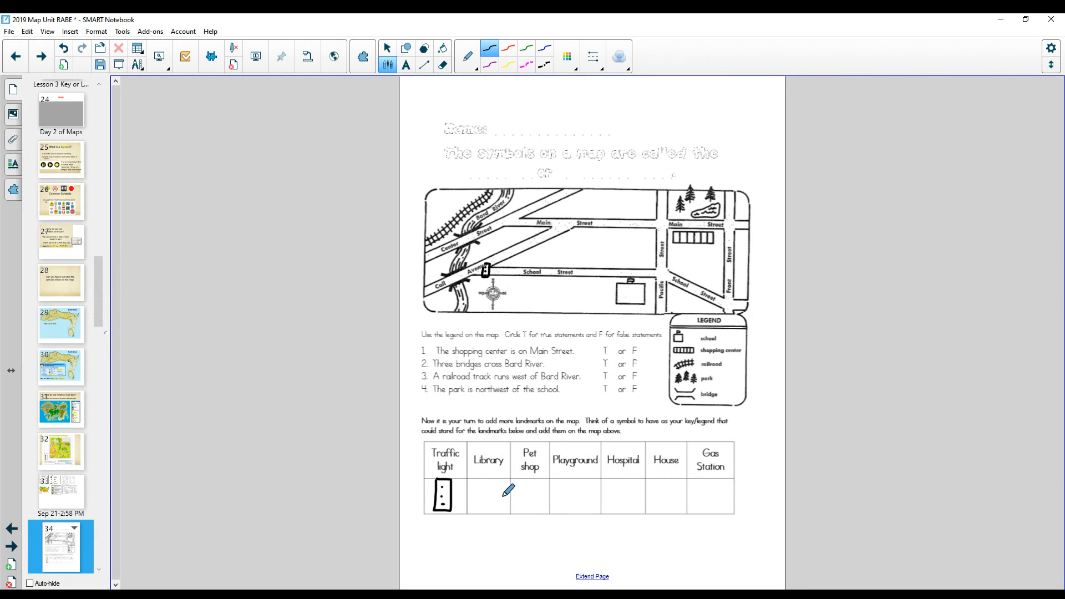
mouse_move(646, 471)
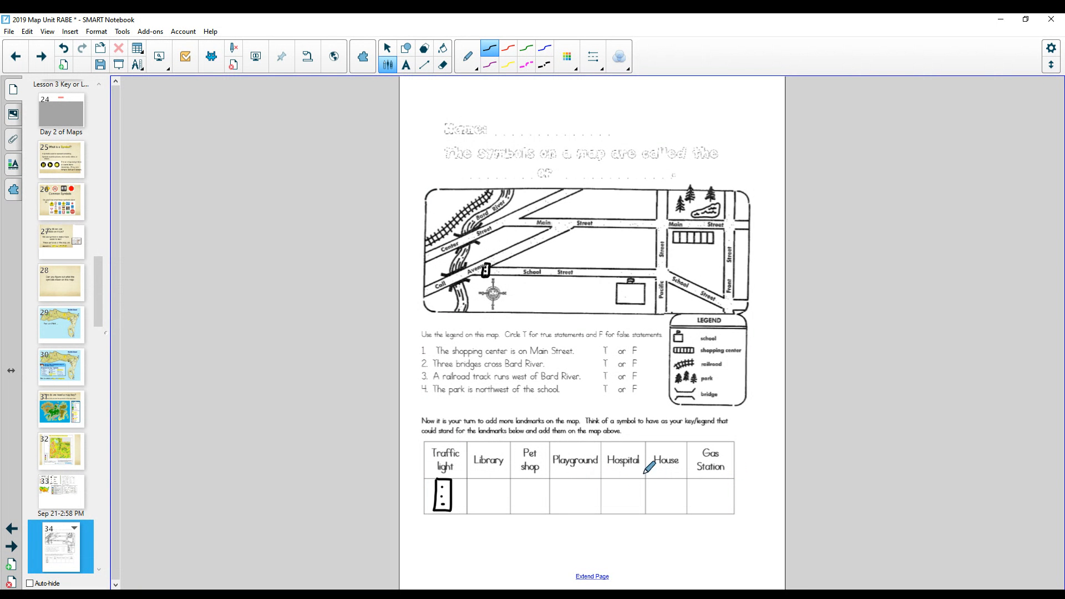